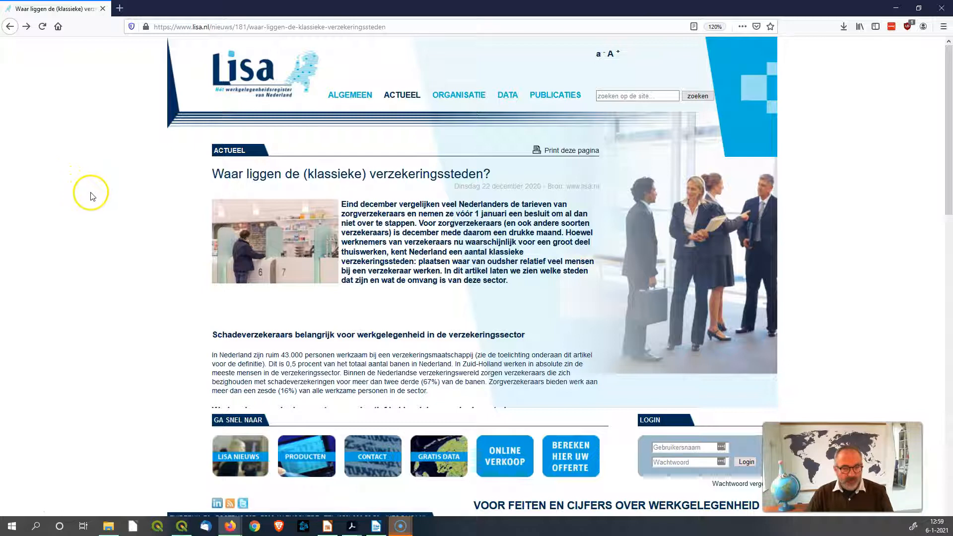
# Step: Scroll through the LISA handbook in Acrobat around the term 'hoofdgroep'
pyautogui.scroll(-3)
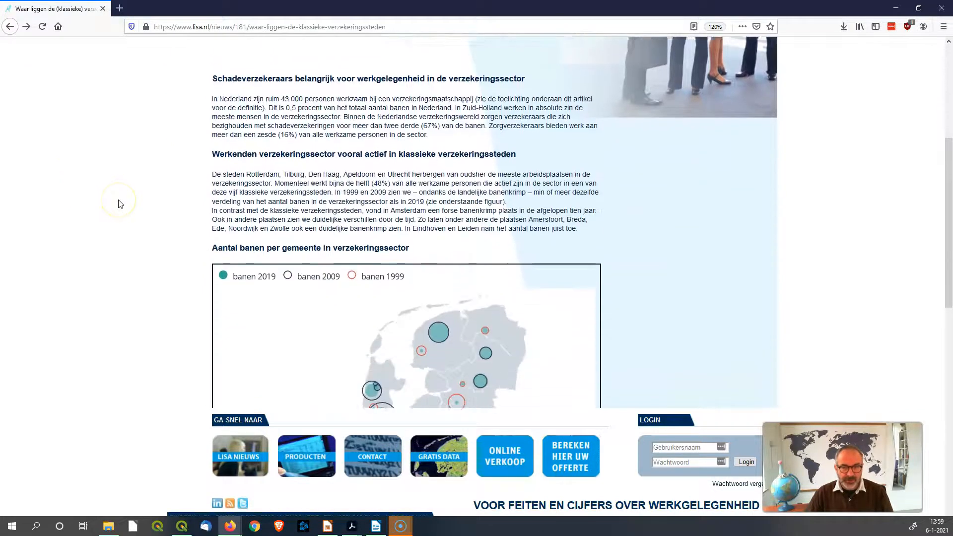
pyautogui.scroll(-3)
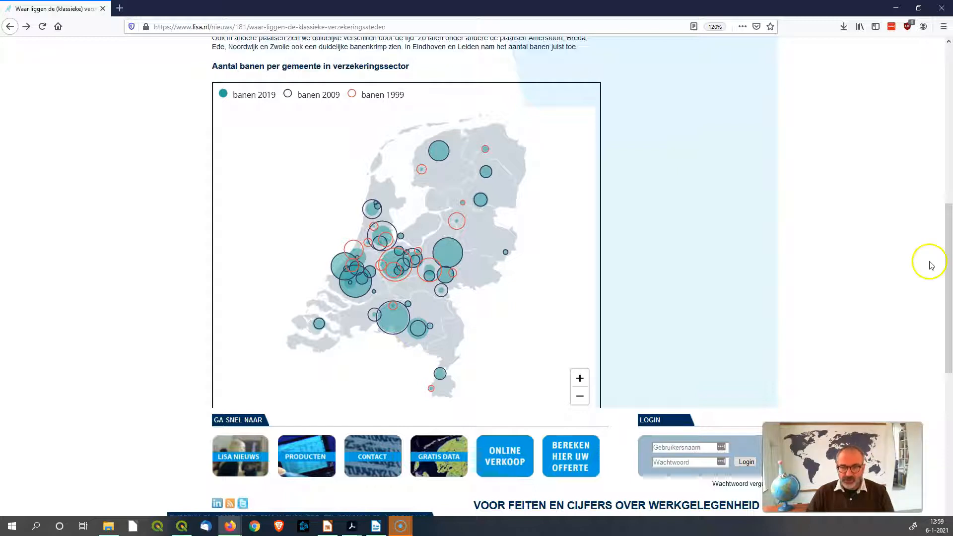
pyautogui.moveTo(931, 266)
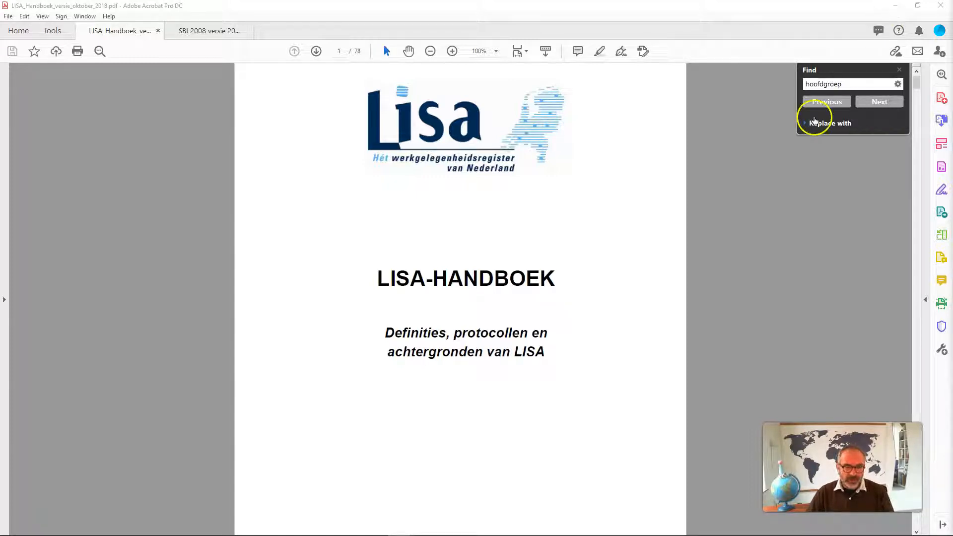
pyautogui.moveTo(831, 31)
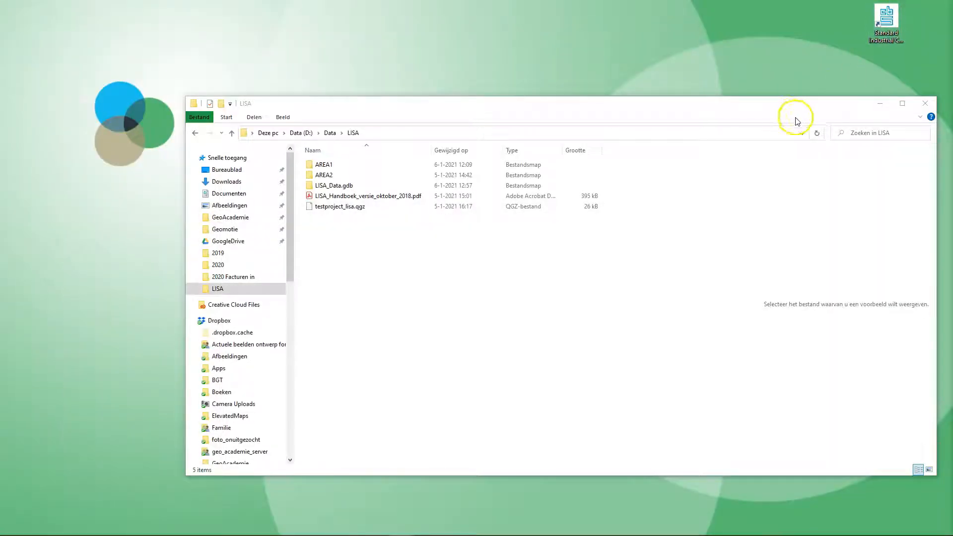
pyautogui.click(334, 186)
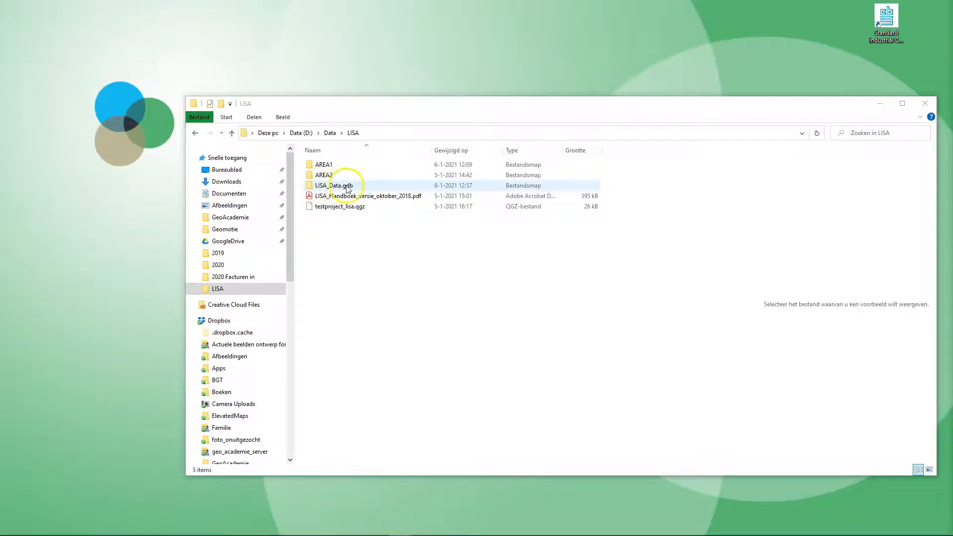
pyautogui.doubleClick(337, 186)
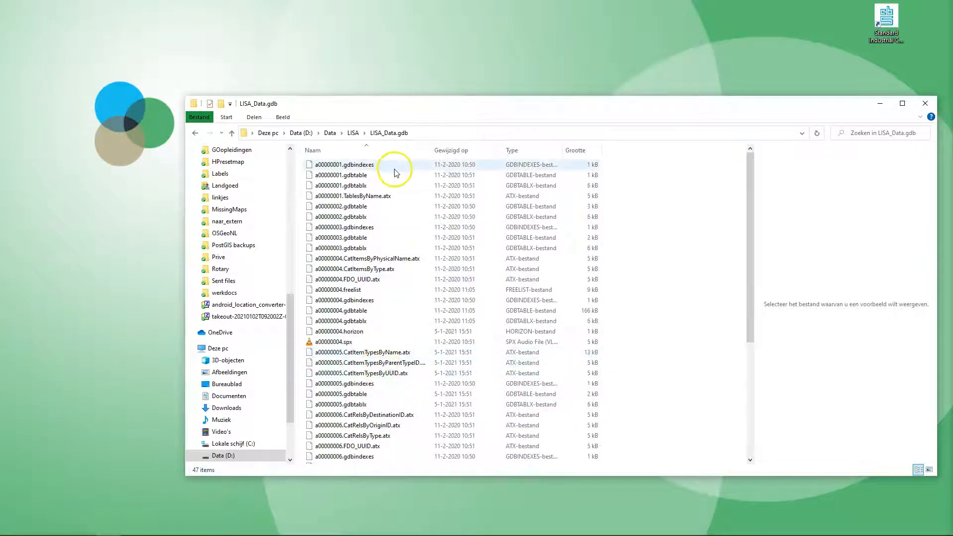
pyautogui.click(334, 342)
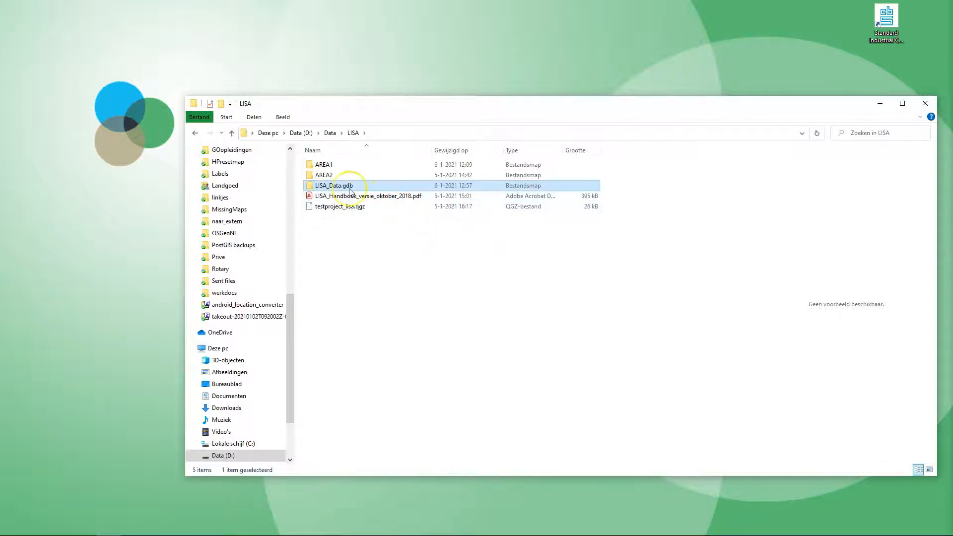
pyautogui.moveTo(333, 186)
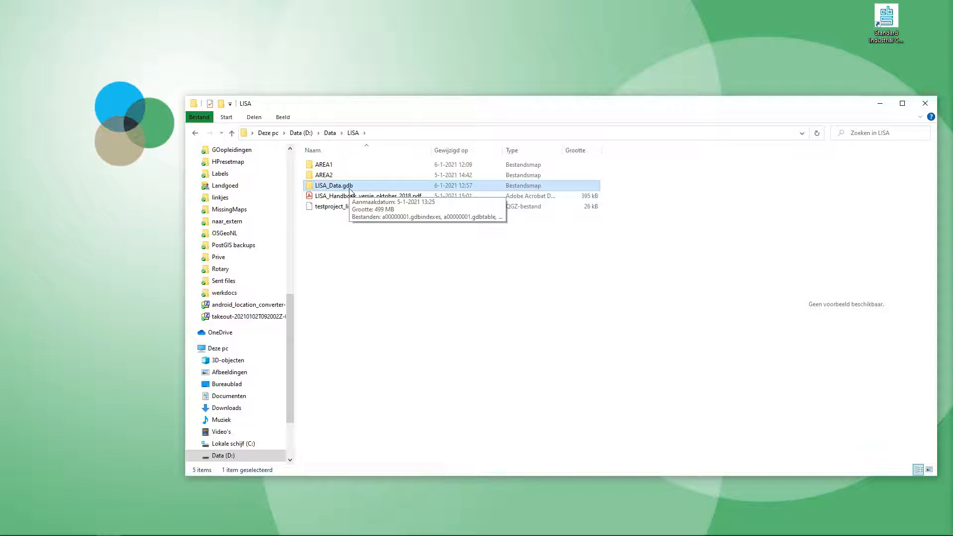
pyautogui.click(337, 189)
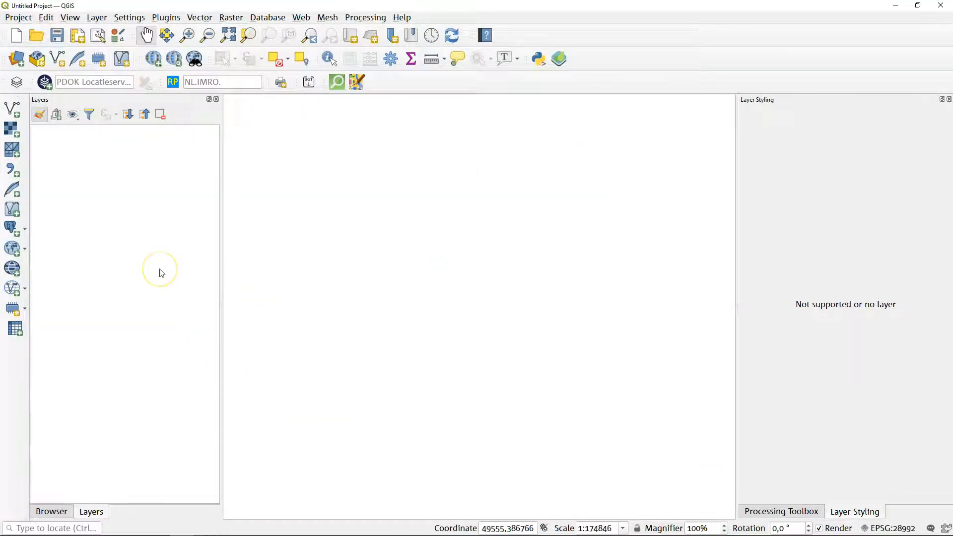
pyautogui.moveTo(161, 272)
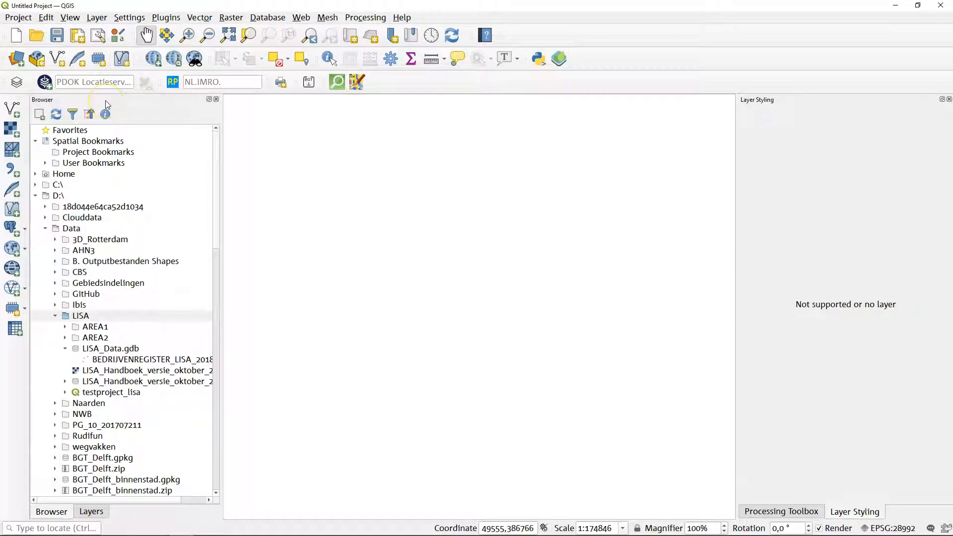
pyautogui.moveTo(94, 316)
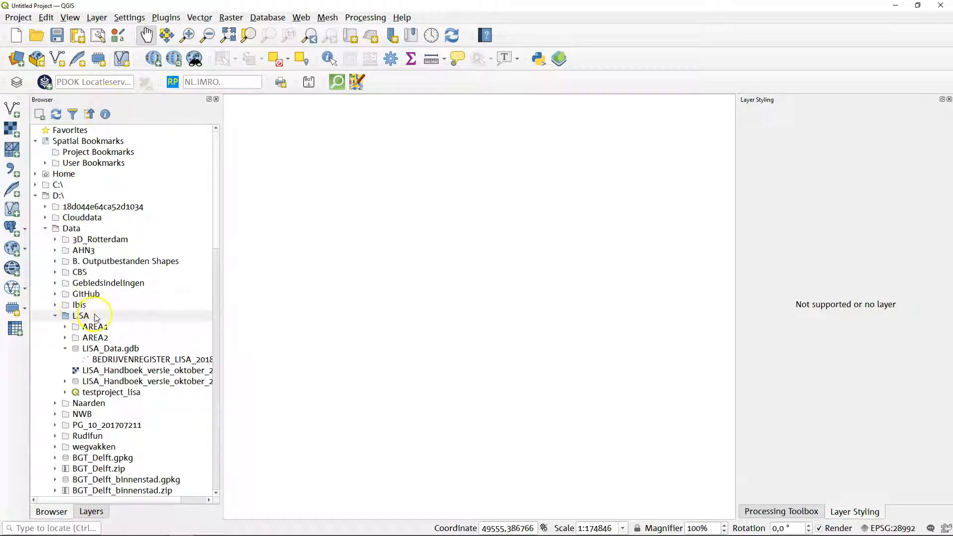
# Step: Expand D:\Data\LISA\LISA_Data.gdb in the Browser to reveal BEDRIJVENREGISTER_LISA_2018
pyautogui.click(111, 349)
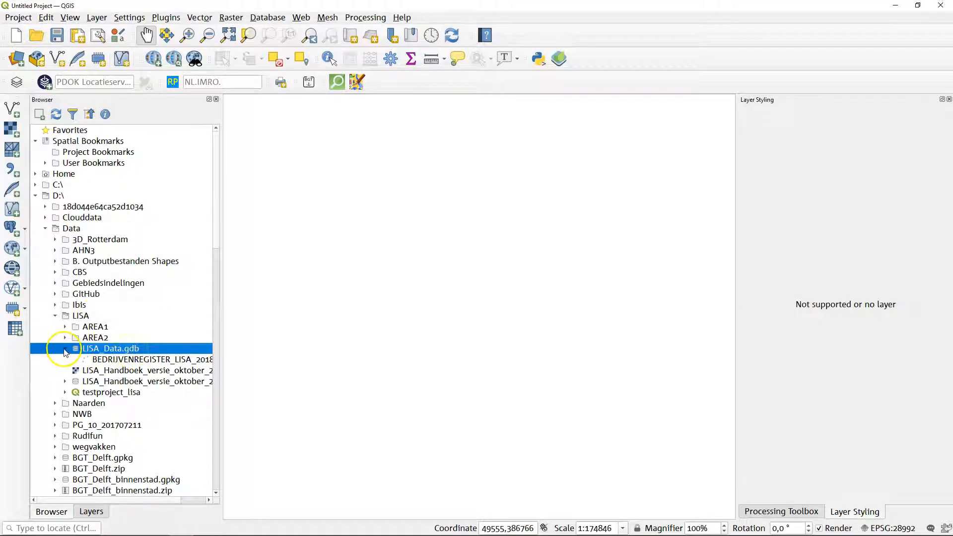
pyautogui.click(64, 348)
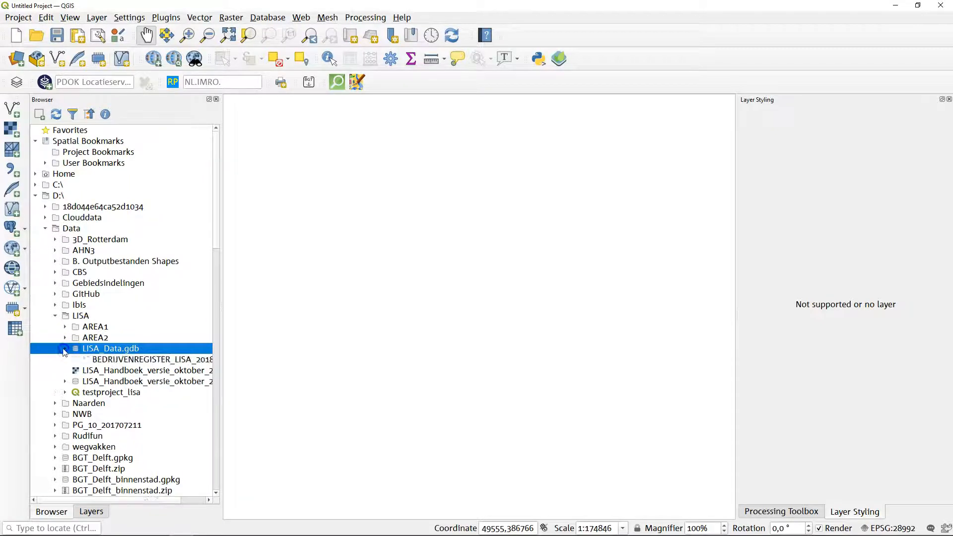
pyautogui.click(149, 359)
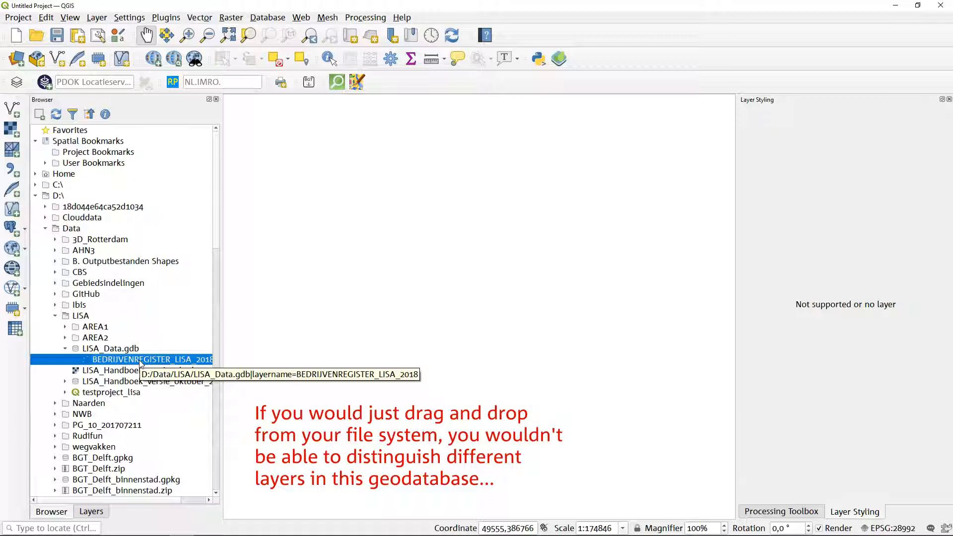
# Step: Add BEDRIJVENREGISTER_LISA_2018 to the map and show its feature count of 1,630,070
pyautogui.doubleClick(151, 359)
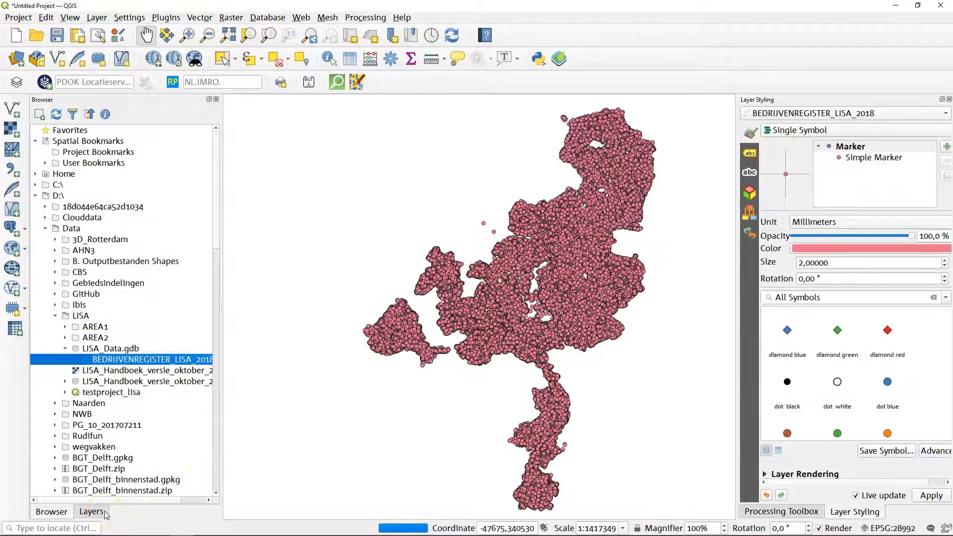
pyautogui.click(91, 511)
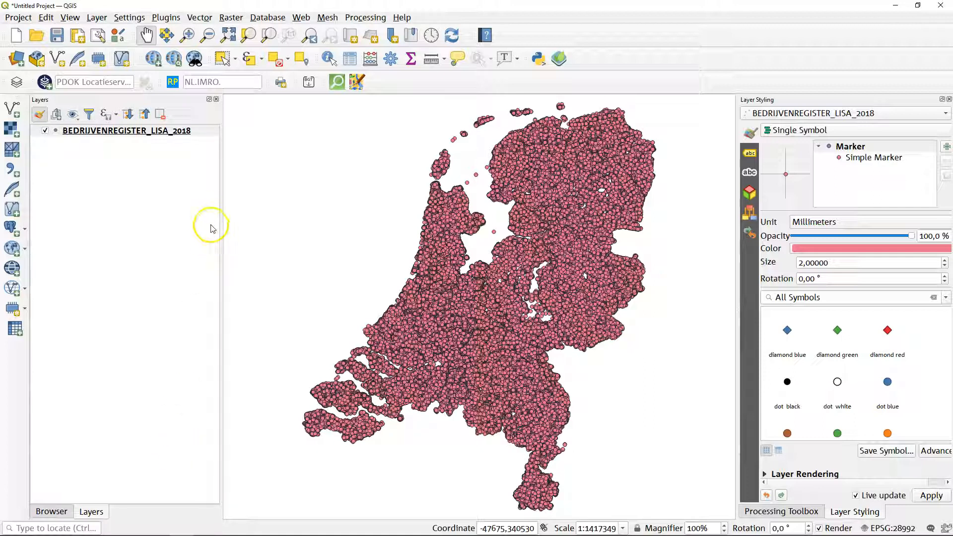
pyautogui.rightClick(126, 130)
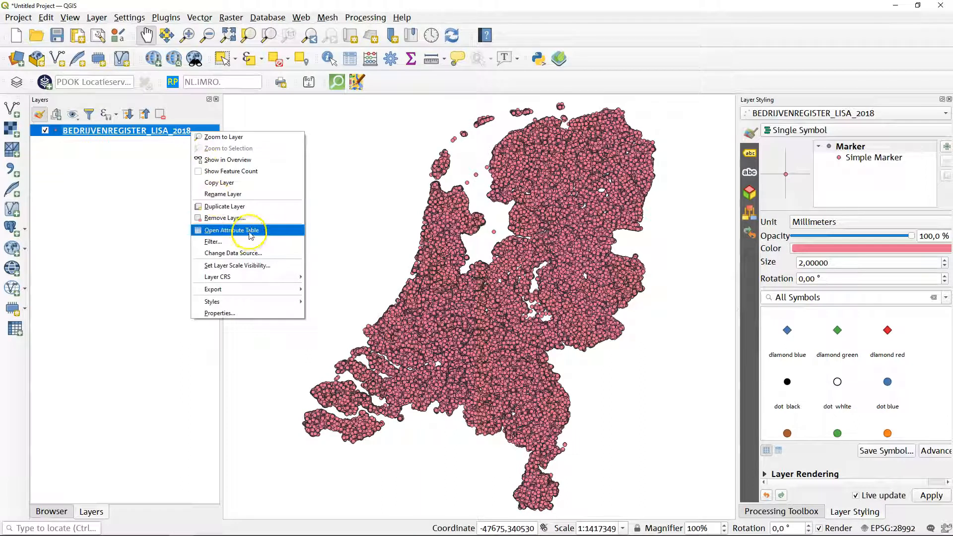
pyautogui.click(232, 230)
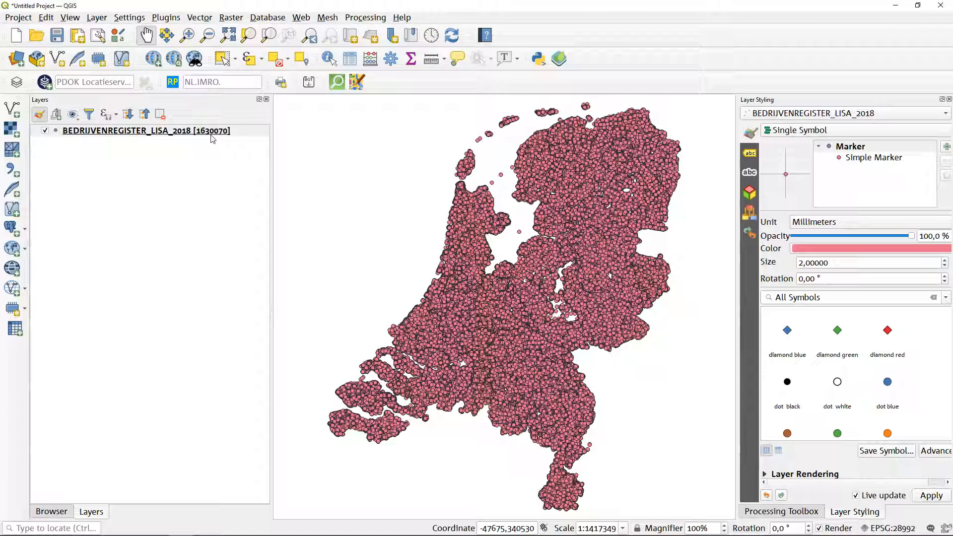
pyautogui.rightClick(146, 130)
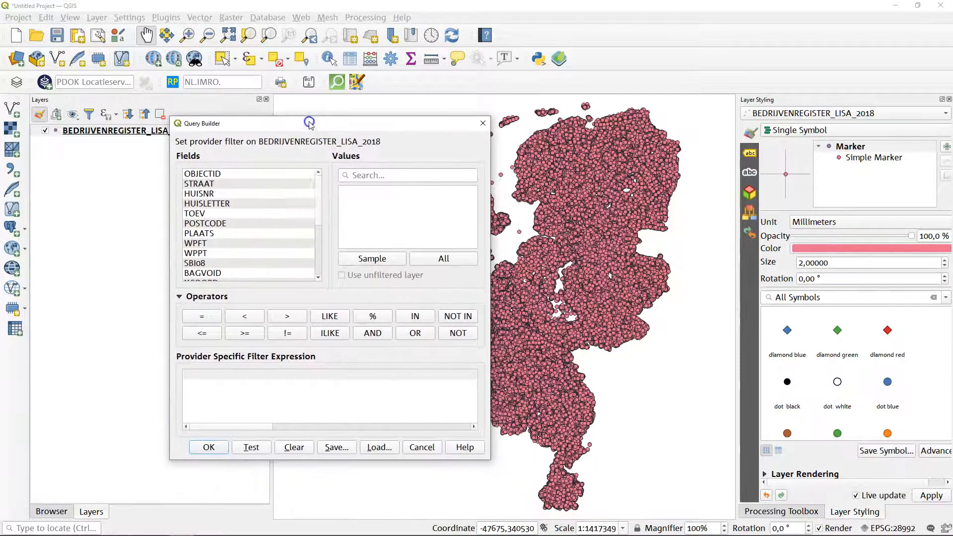
# Step: Apply the provider filter "WPFT"+"WPPT">100, leaving 11,283 businesses
pyautogui.scroll(-3)
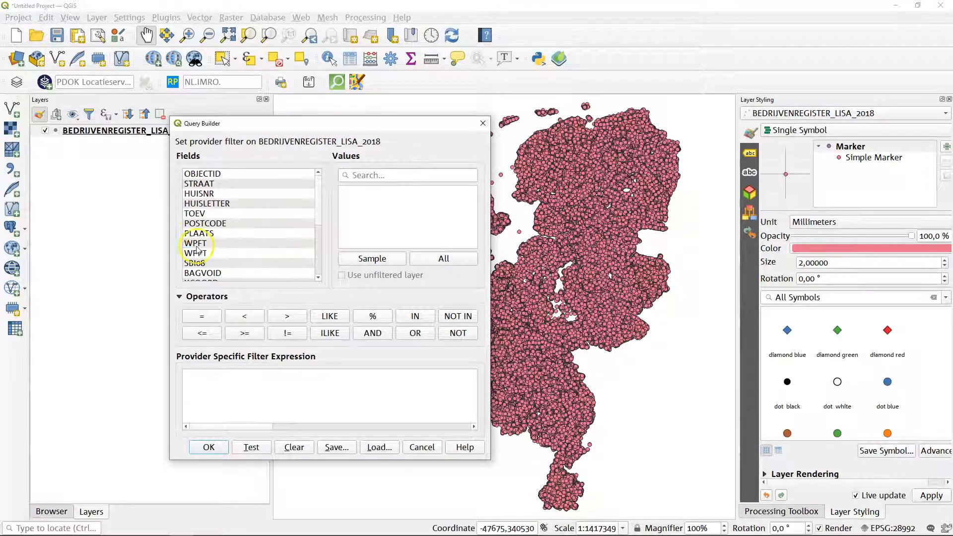
pyautogui.click(195, 243)
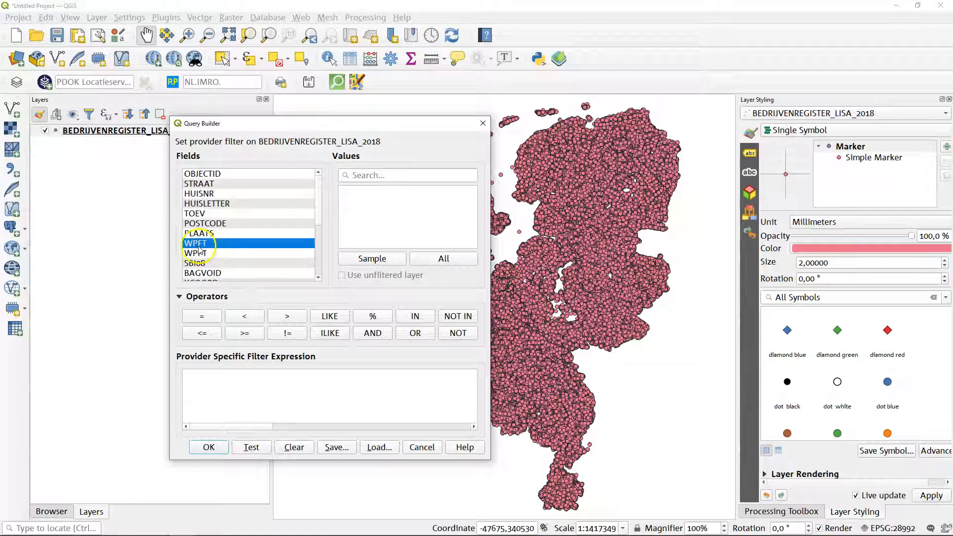
pyautogui.click(201, 254)
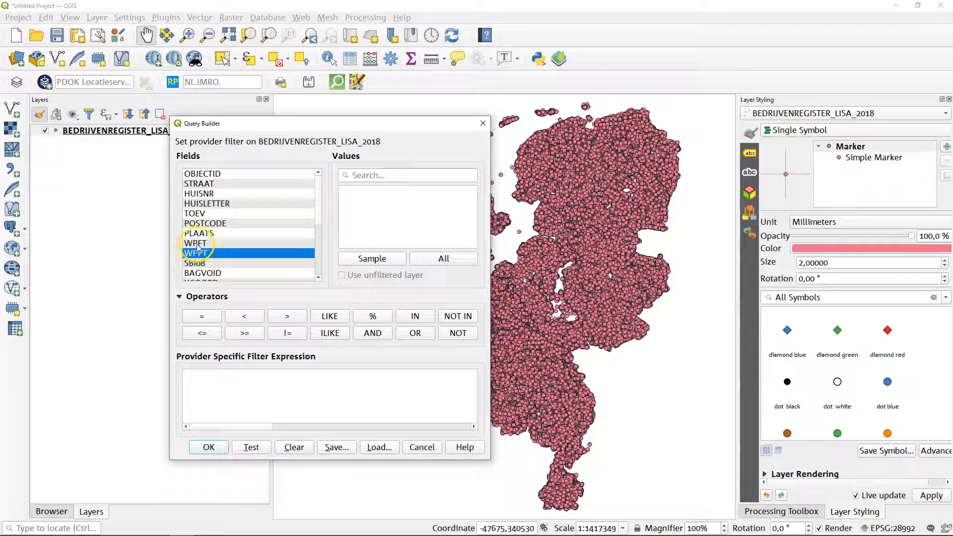
pyautogui.doubleClick(195, 243)
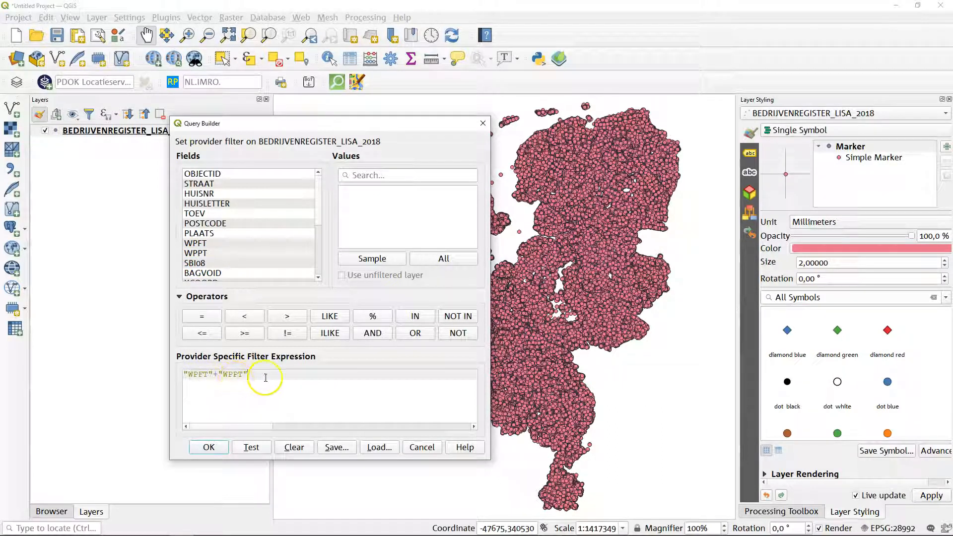
pyautogui.write('>')
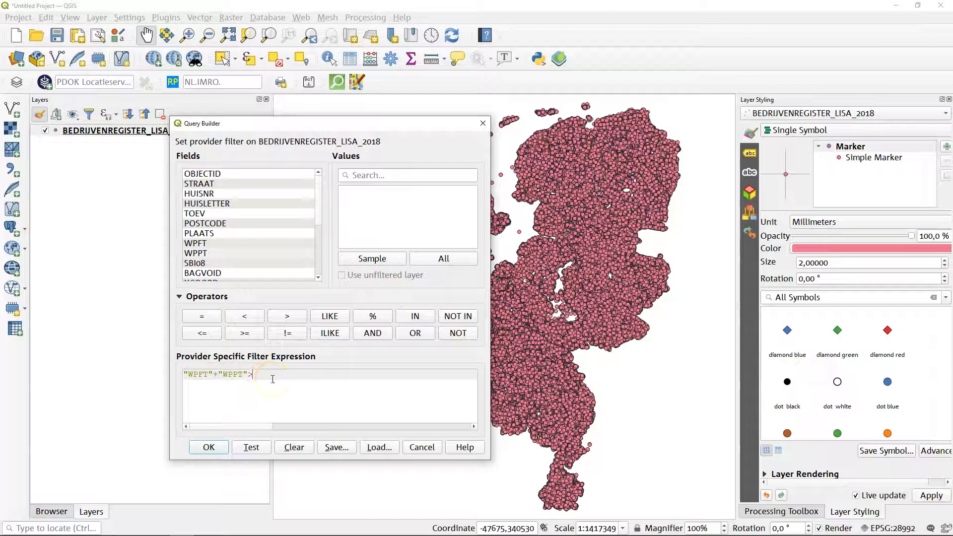
pyautogui.write('100')
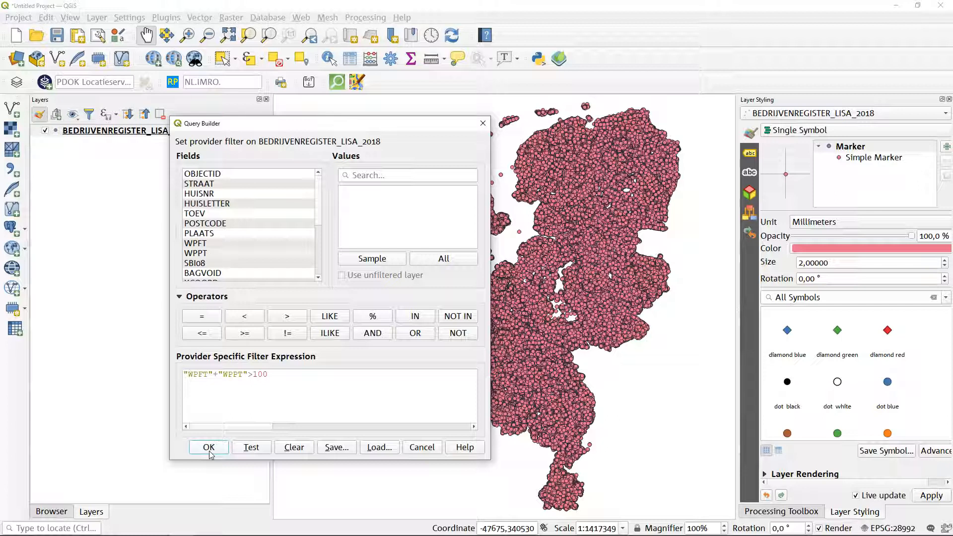
pyautogui.click(208, 447)
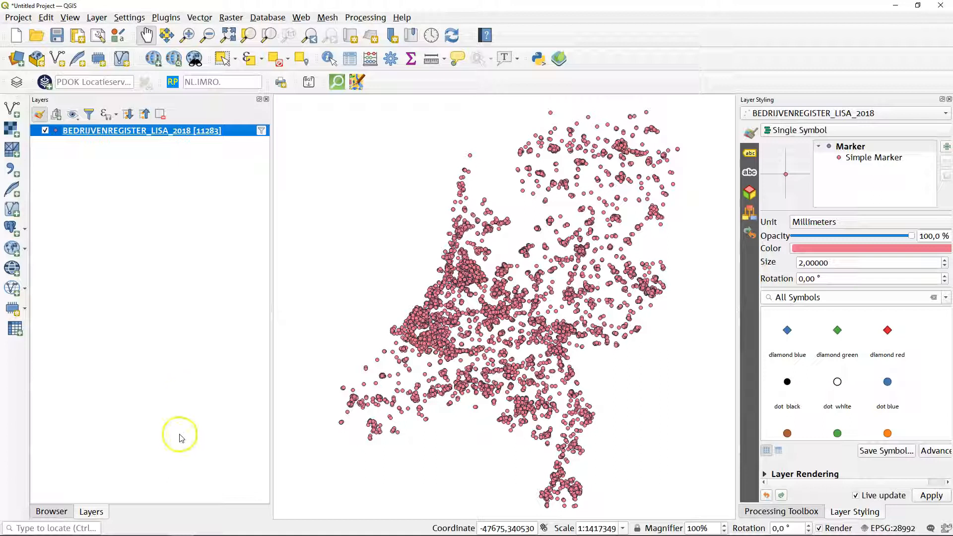
pyautogui.moveTo(212, 143)
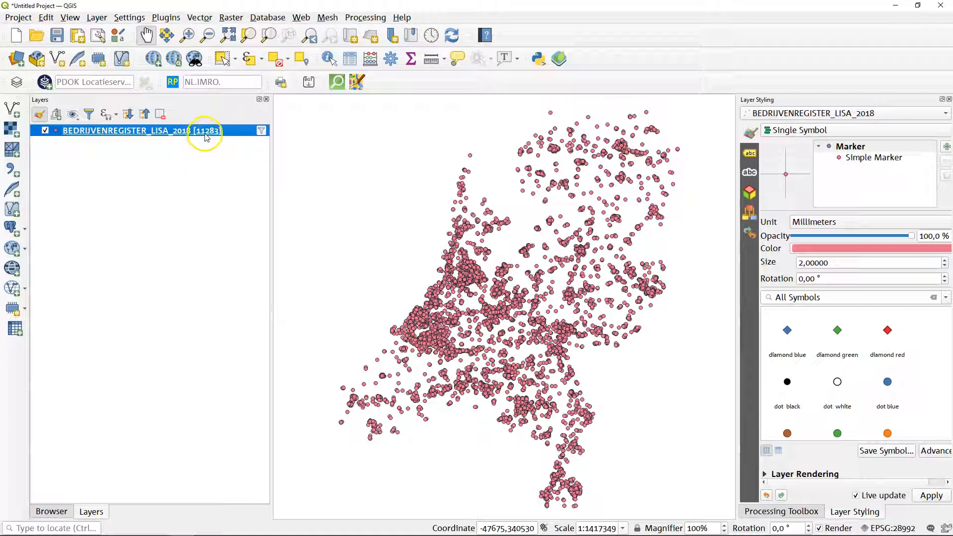
pyautogui.moveTo(206, 132)
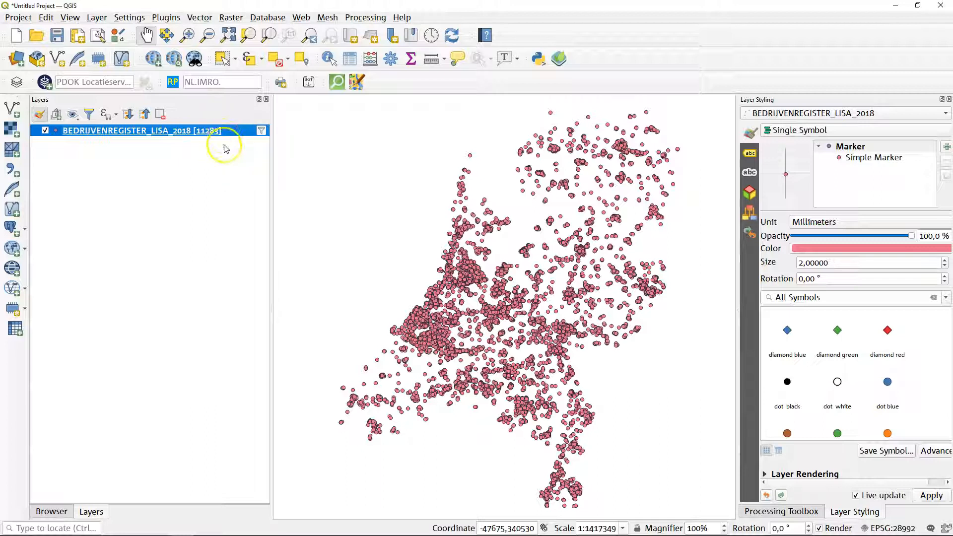
pyautogui.moveTo(380, 352)
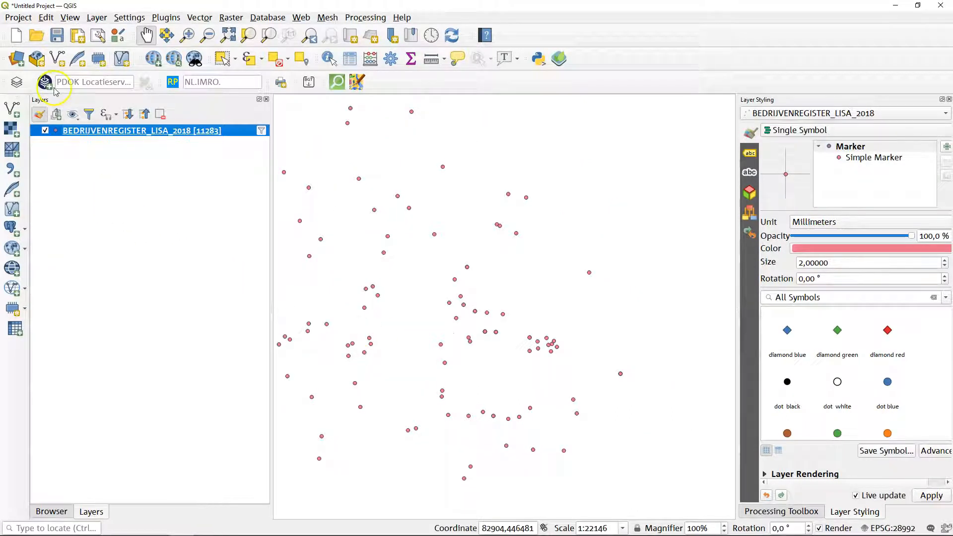
# Step: Load the PDOK opentopoachtergrondkaart (WMTS) basemap beneath the business points
pyautogui.click(46, 83)
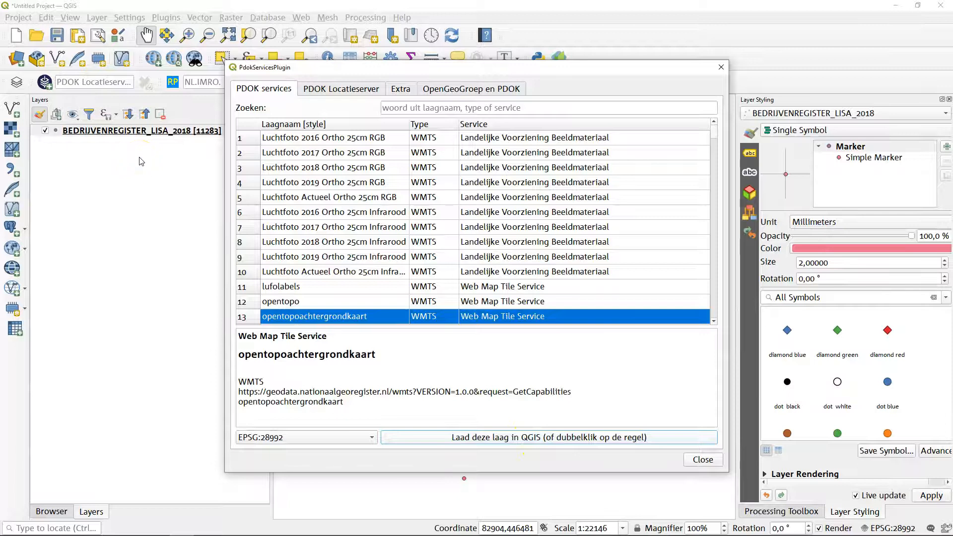
pyautogui.click(548, 437)
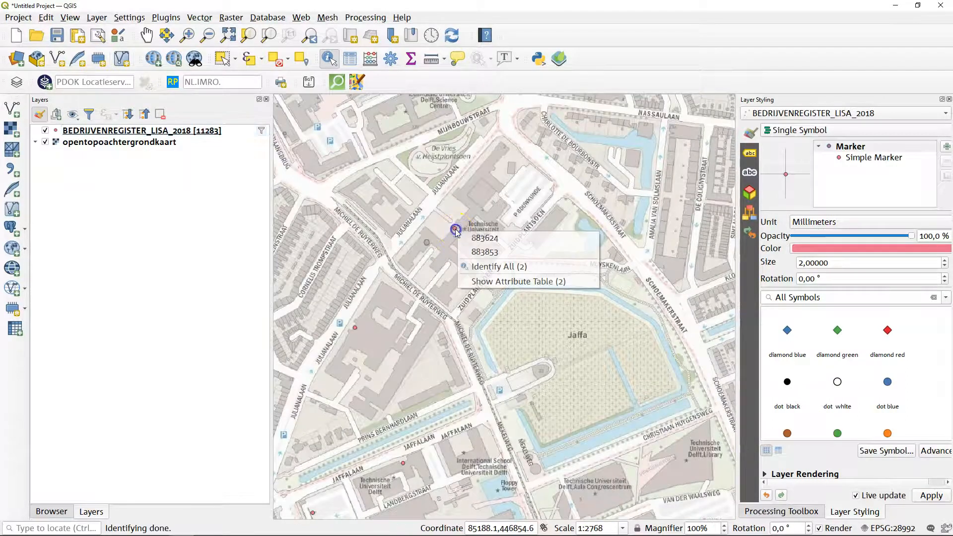
pyautogui.click(498, 266)
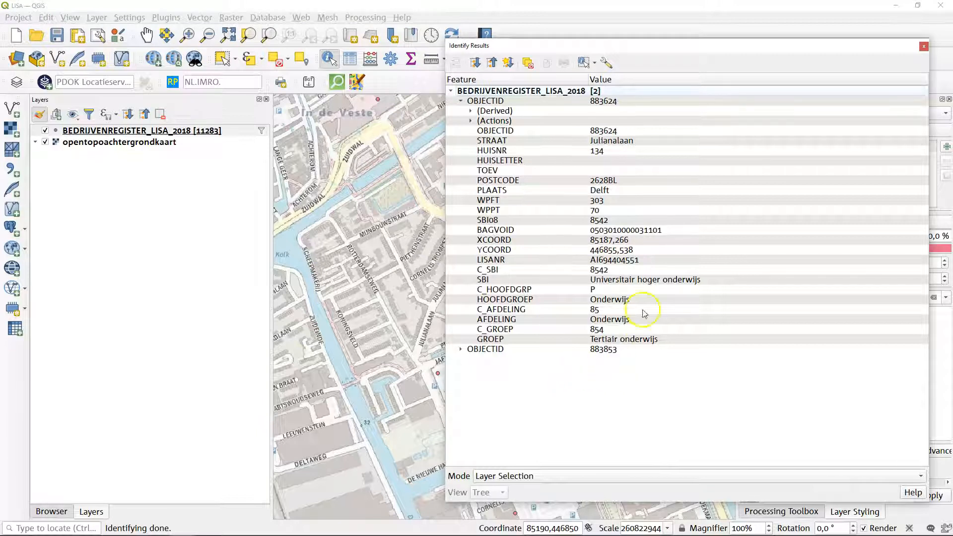
pyautogui.moveTo(602, 146)
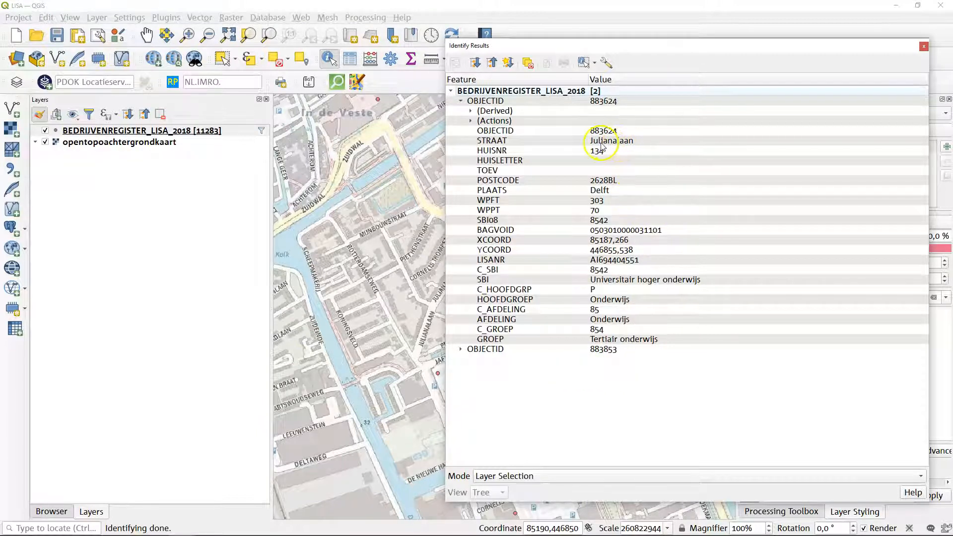
pyautogui.moveTo(599, 151)
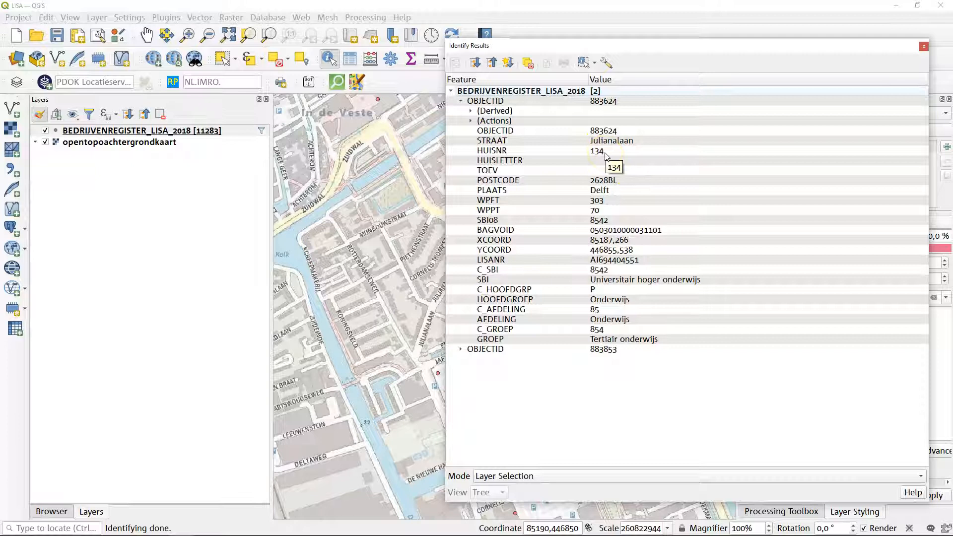
pyautogui.moveTo(601, 287)
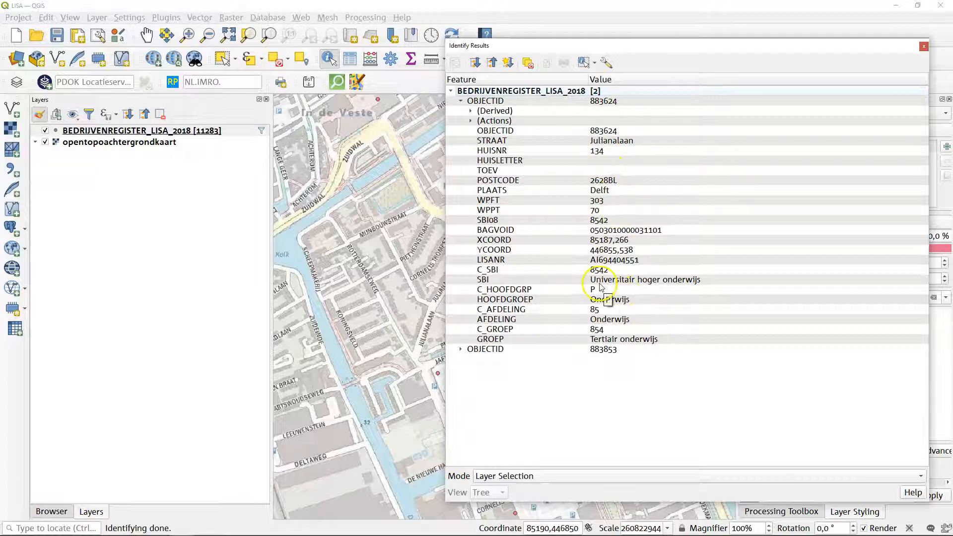
pyautogui.moveTo(610, 299)
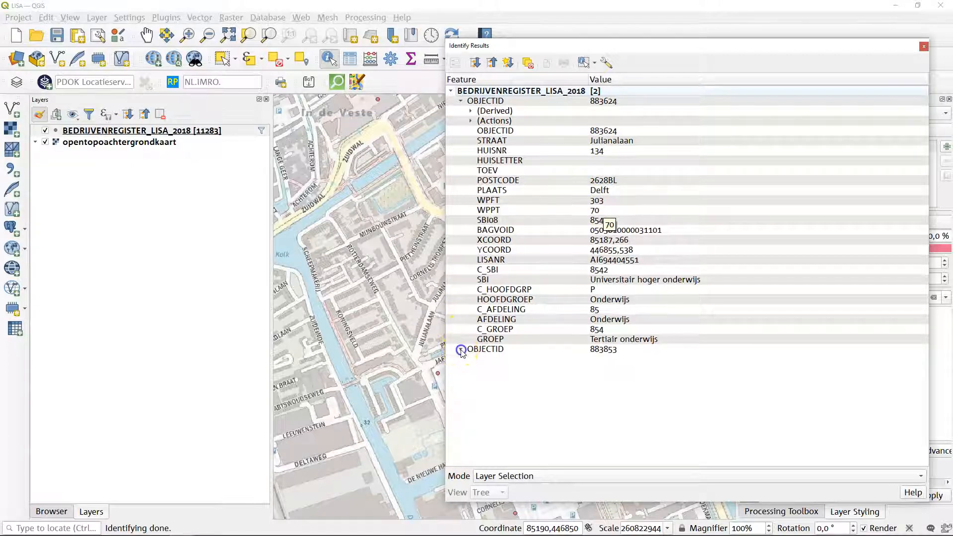
pyautogui.scroll(-3)
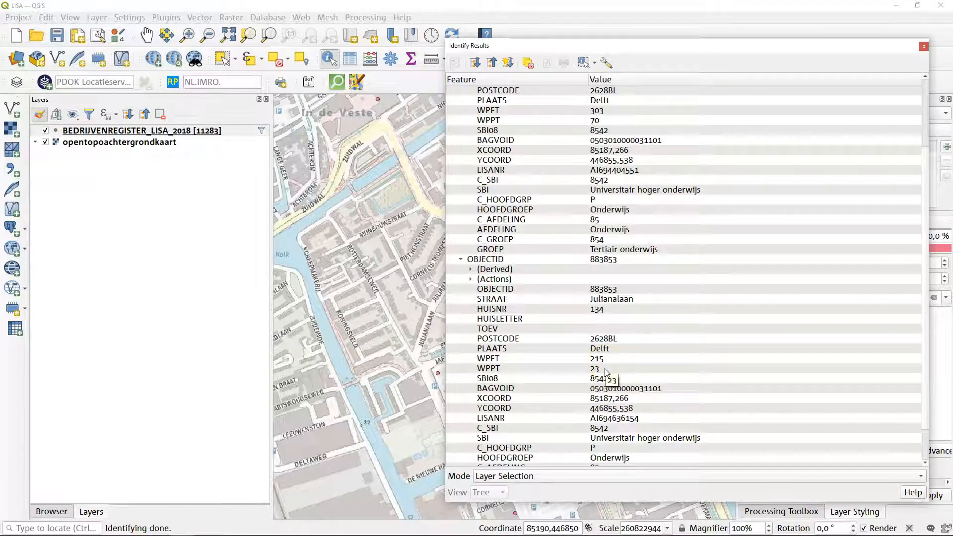
pyautogui.scroll(-3)
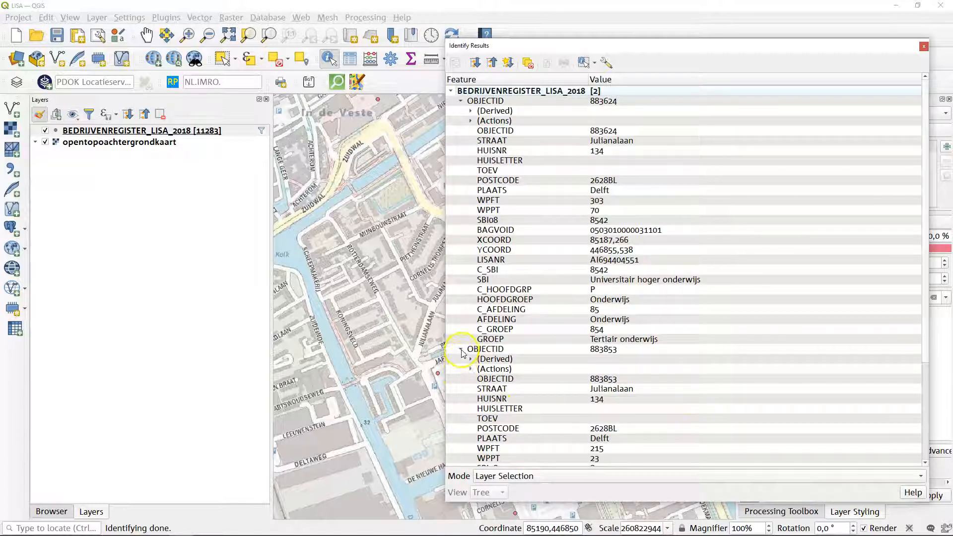
pyautogui.click(460, 349)
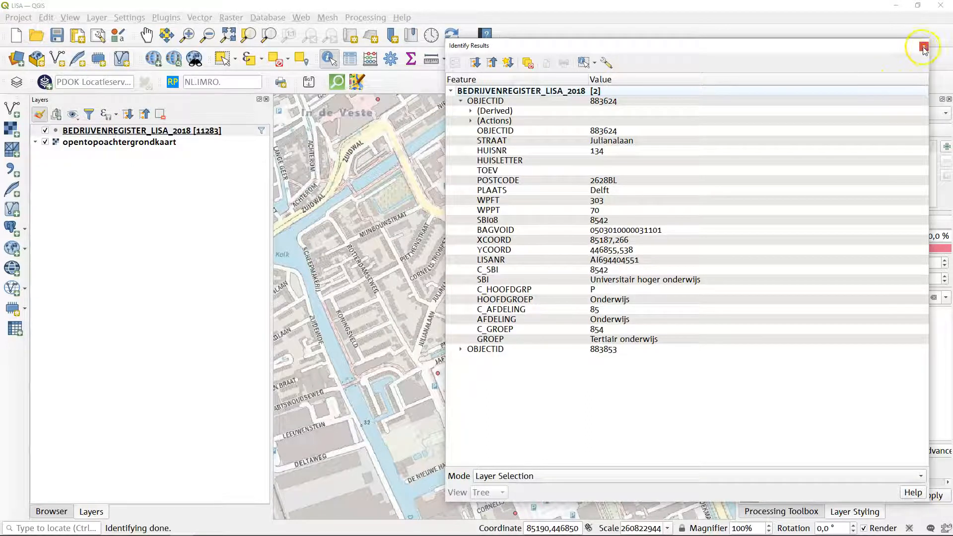
pyautogui.click(923, 48)
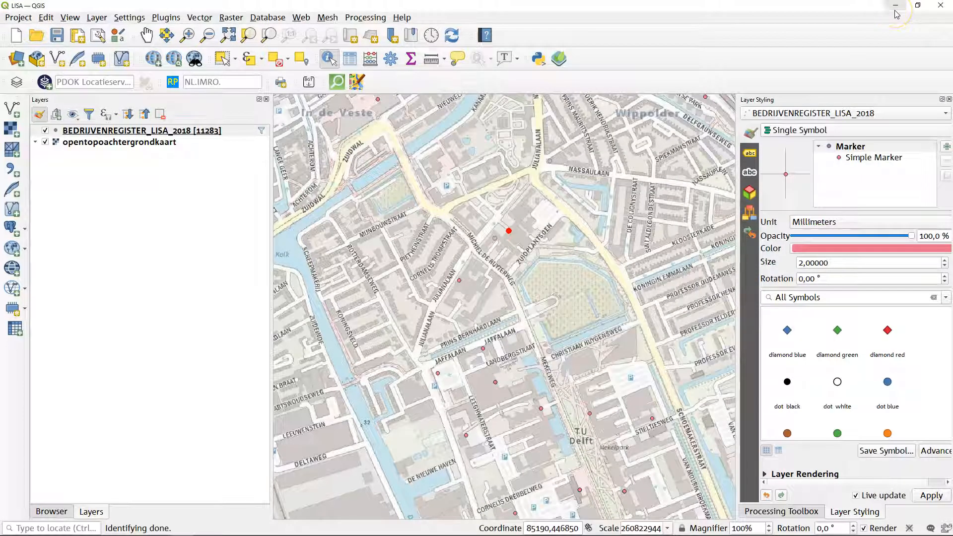
pyautogui.moveTo(895, 11)
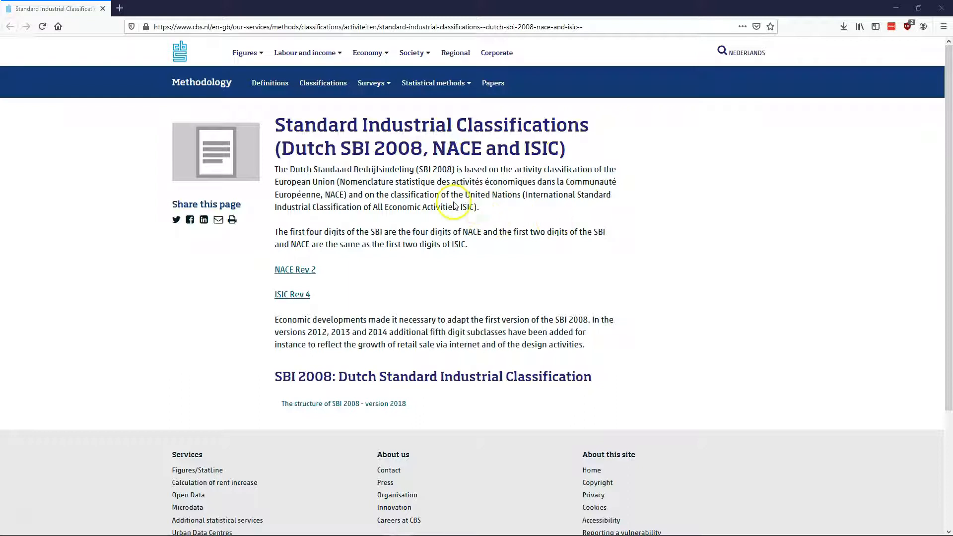
pyautogui.moveTo(851, 84)
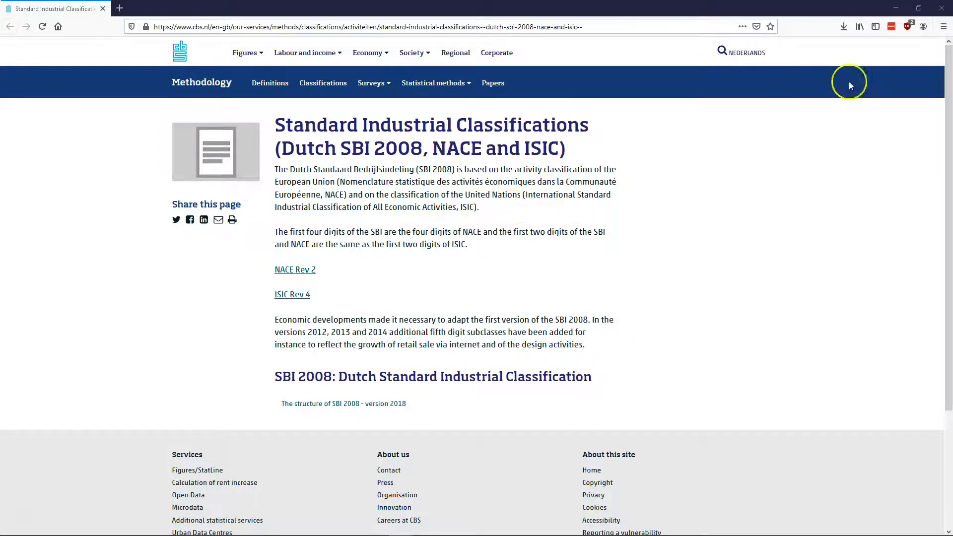
# Step: Bring the SBI 2008 version 2018 PDF to the front after the CBS page
pyautogui.click(343, 404)
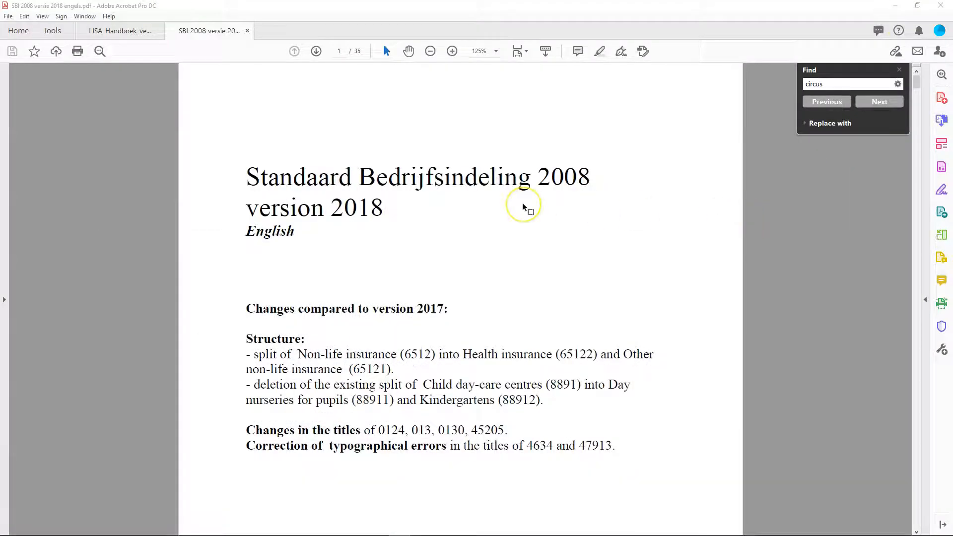
pyautogui.moveTo(683, 203)
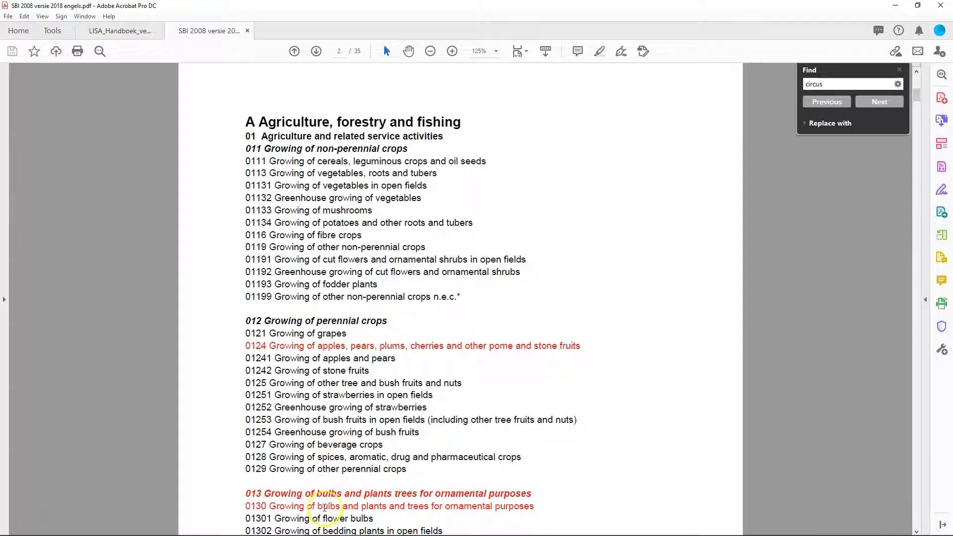
# Step: Browse the SBI 2008 PDF to code 8542 Tertiary education, then return to QGIS
pyautogui.click(879, 102)
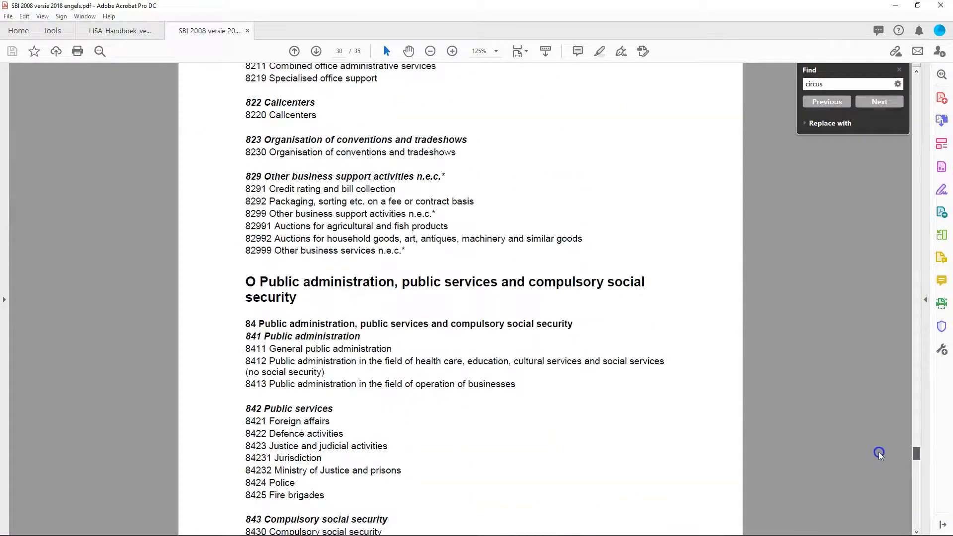
pyautogui.scroll(-3)
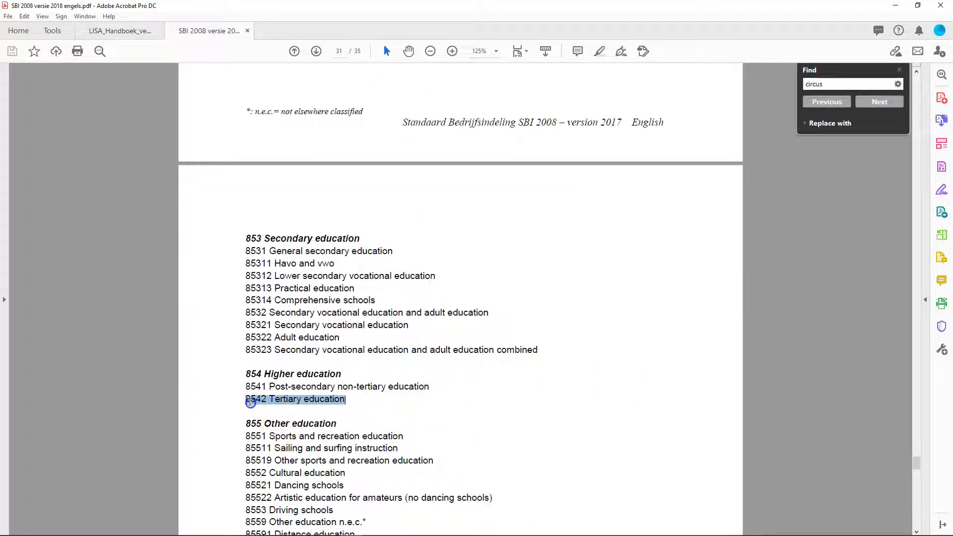
pyautogui.click(335, 399)
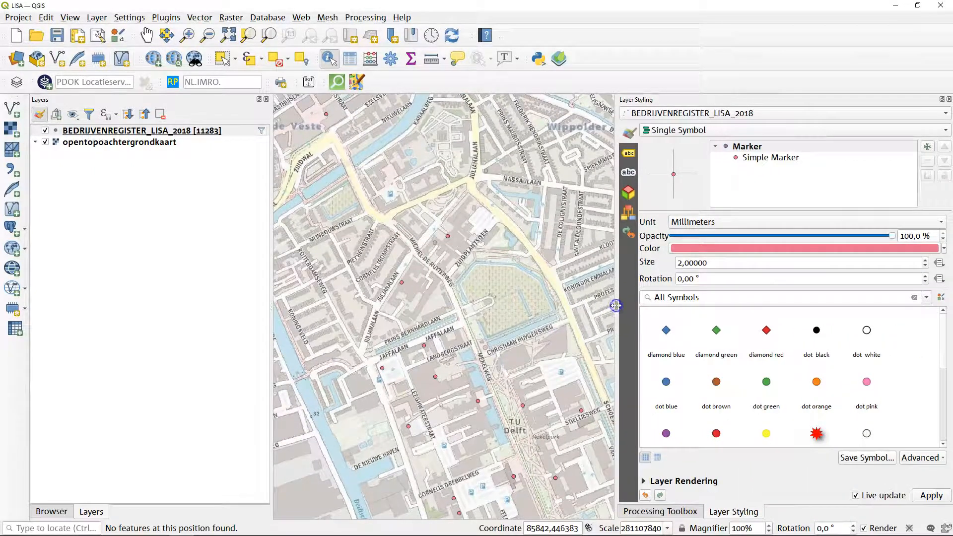
# Step: Style the register points as Categorized on the SBI field with one random colour per type
pyautogui.click(676, 130)
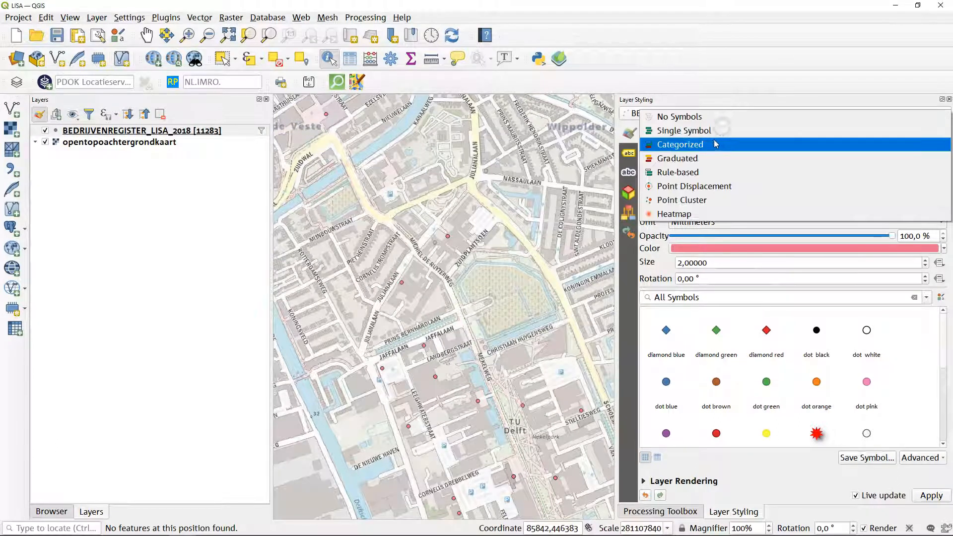
pyautogui.click(680, 144)
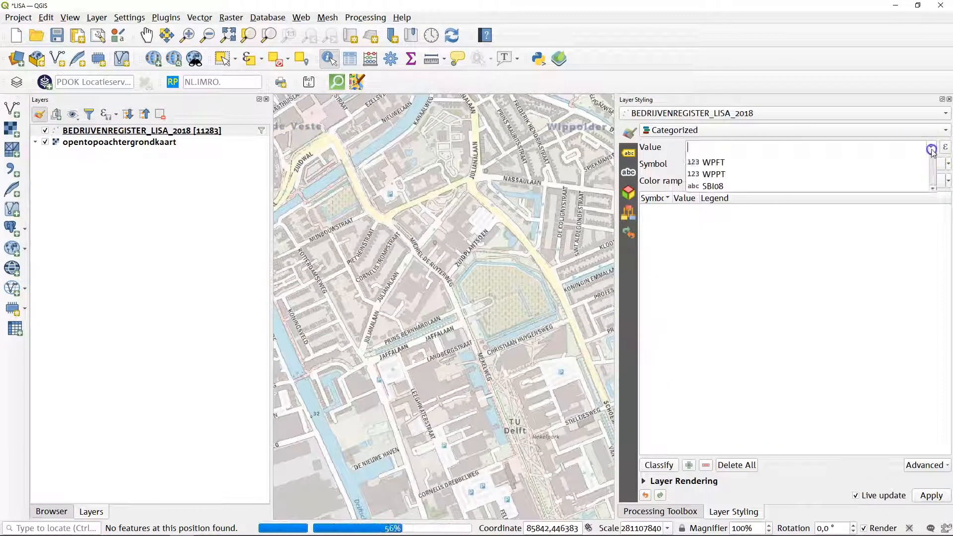
pyautogui.click(932, 147)
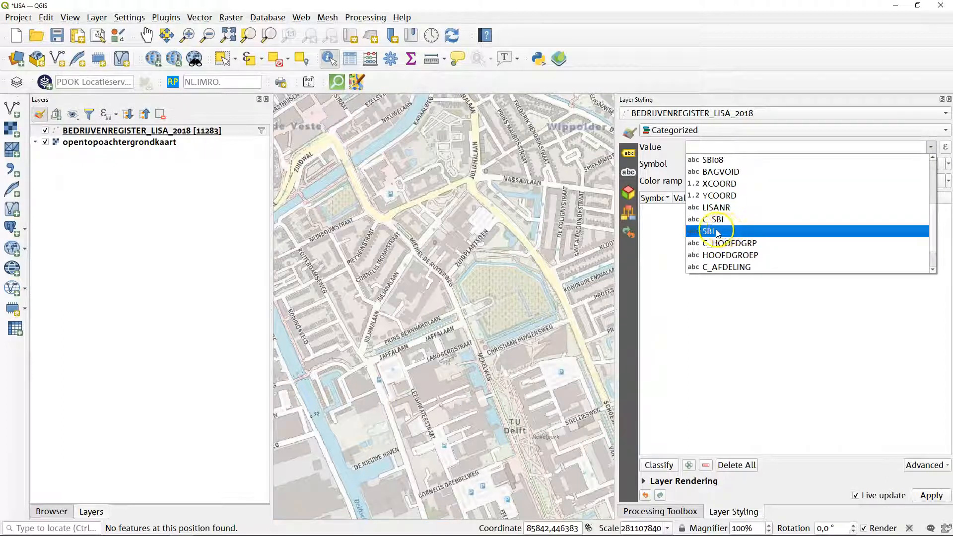
pyautogui.click(714, 231)
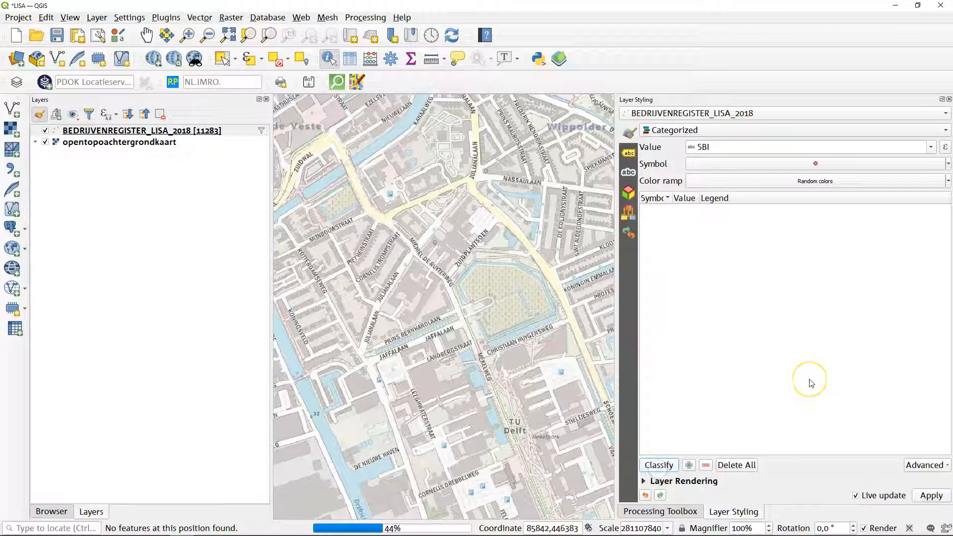
pyautogui.click(660, 464)
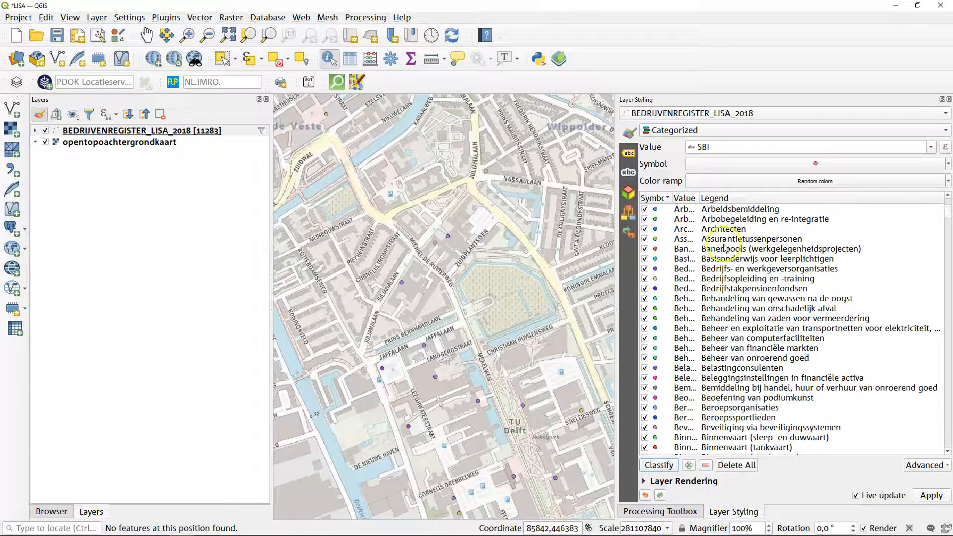
pyautogui.moveTo(743, 368)
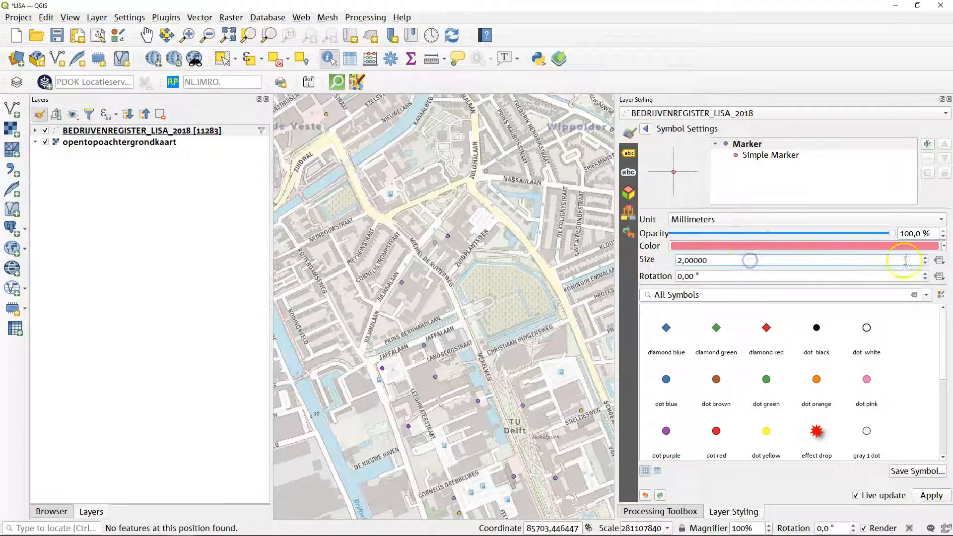
# Step: Start the size Assistant override with WPFT full-time employees as the source field
pyautogui.click(939, 260)
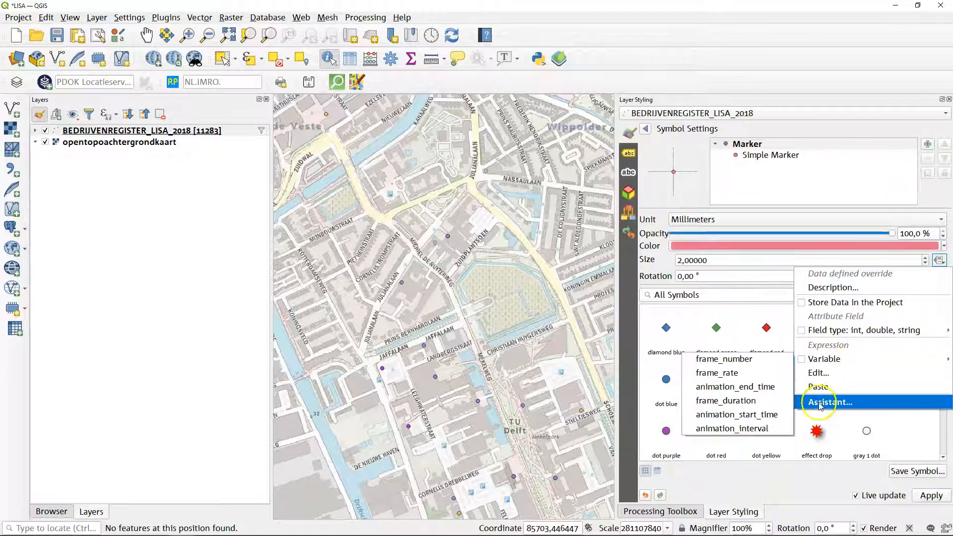
pyautogui.click(829, 402)
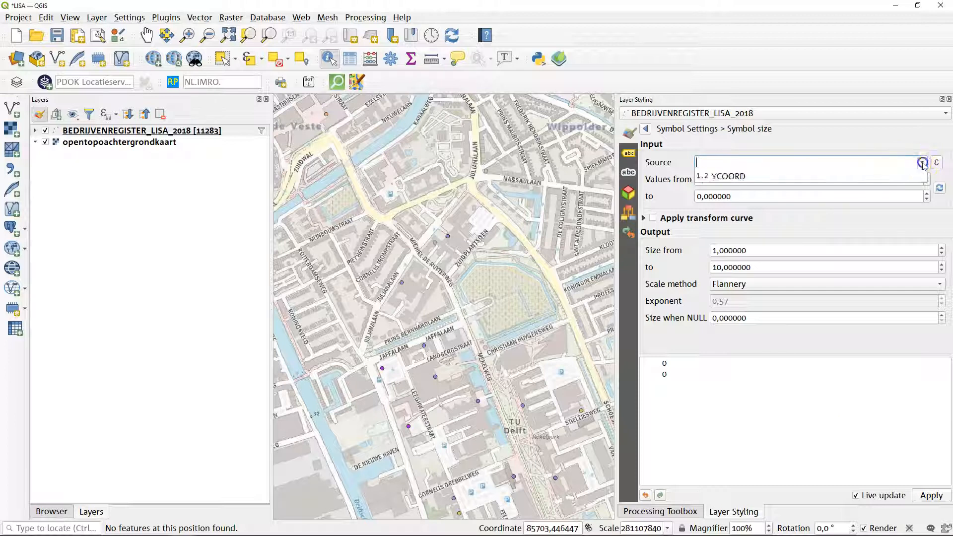
pyautogui.click(921, 162)
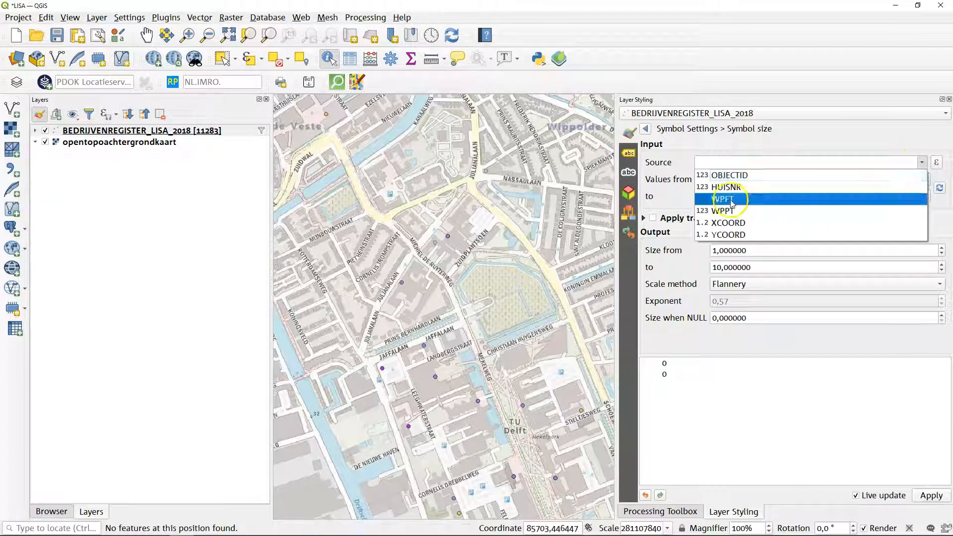
pyautogui.click(723, 199)
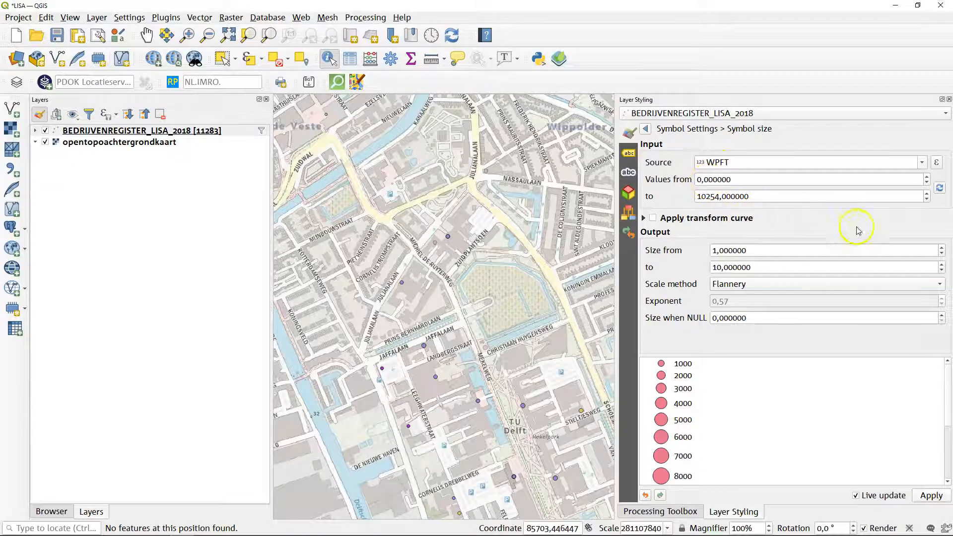
# Step: Set the size scaling value range from 100 to 5000 employees
pyautogui.tripleClick(722, 195)
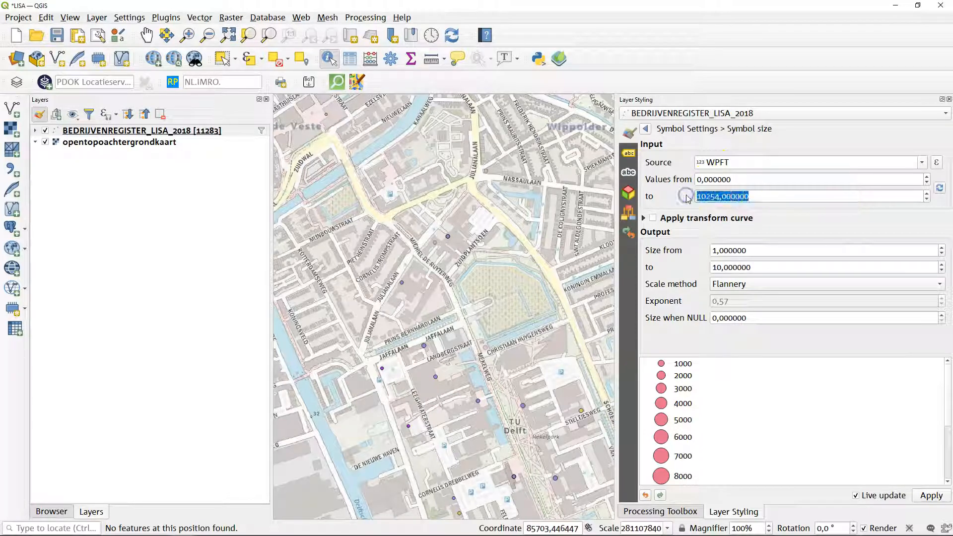
pyautogui.write('5')
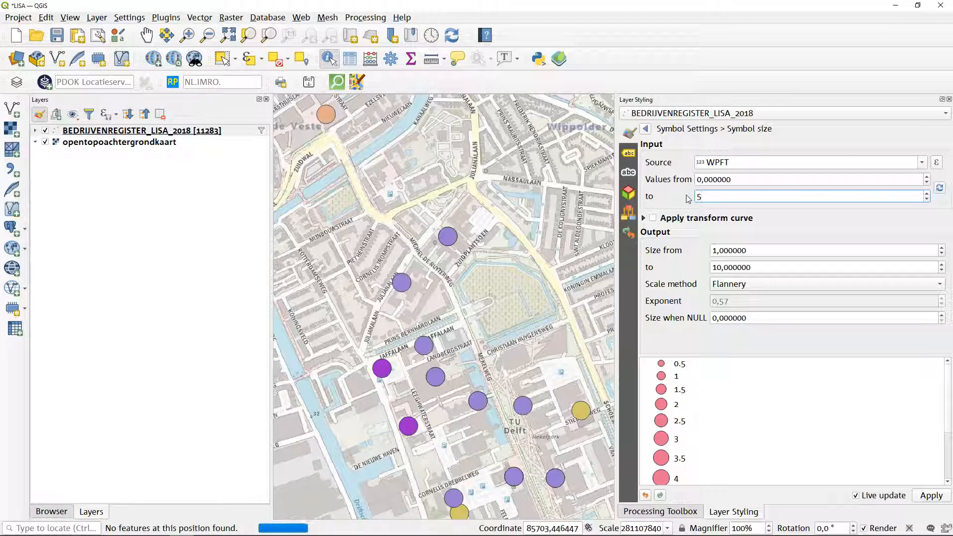
pyautogui.write('50000')
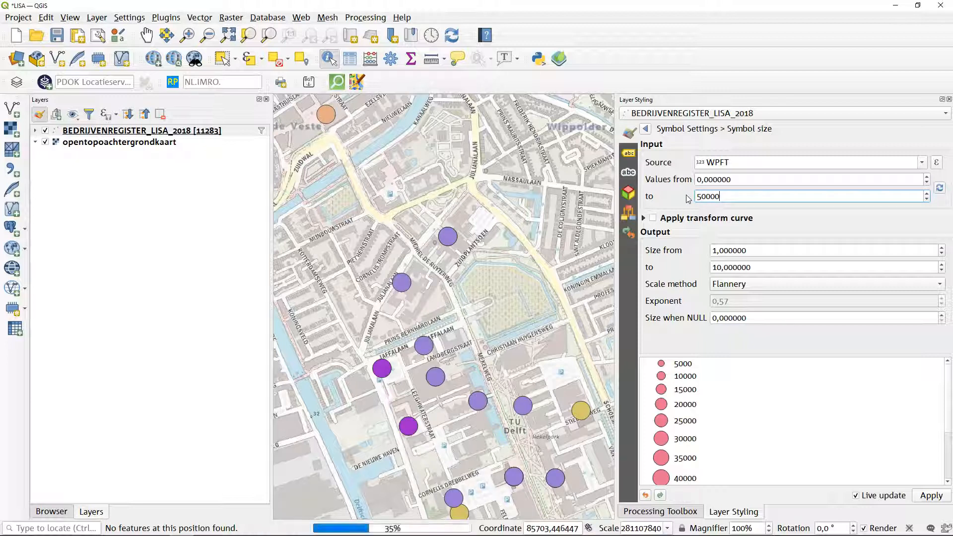
pyautogui.write('5000')
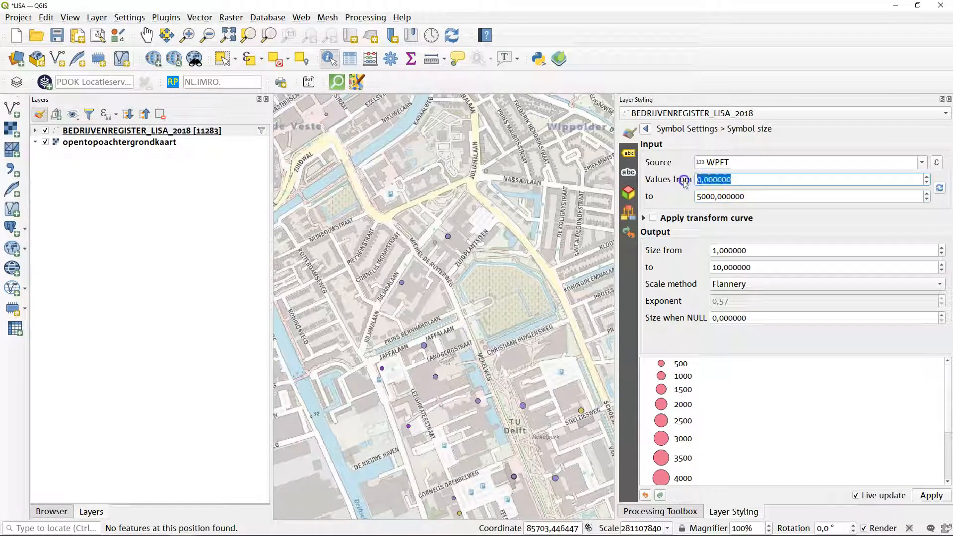
pyautogui.write('100')
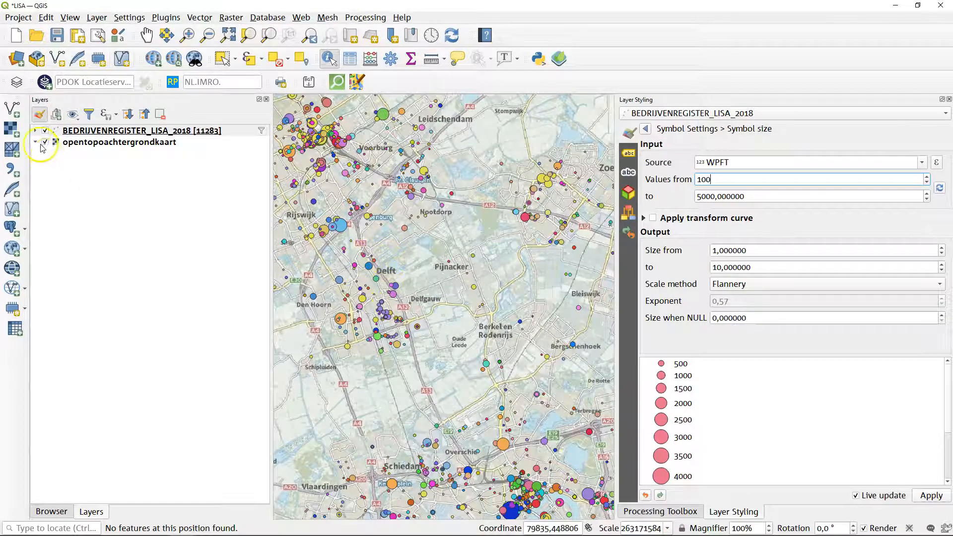
# Step: Expand the register layer's legend and scroll through the SBI categories with counts
pyautogui.click(36, 130)
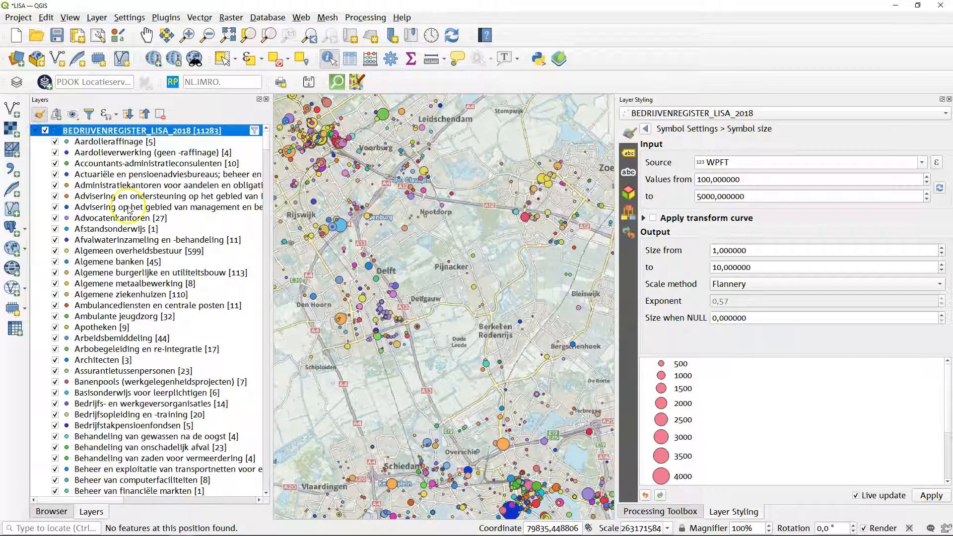
pyautogui.scroll(-3)
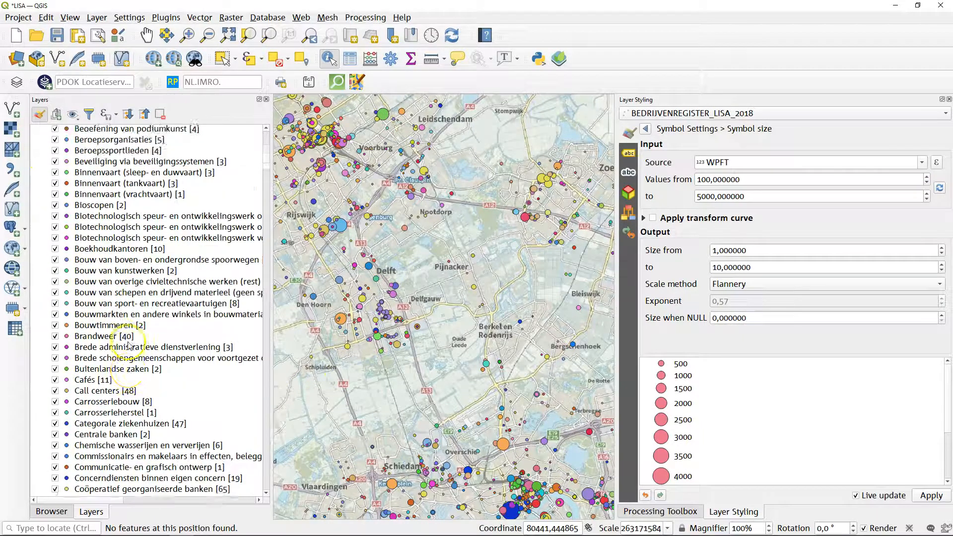
pyautogui.scroll(-3)
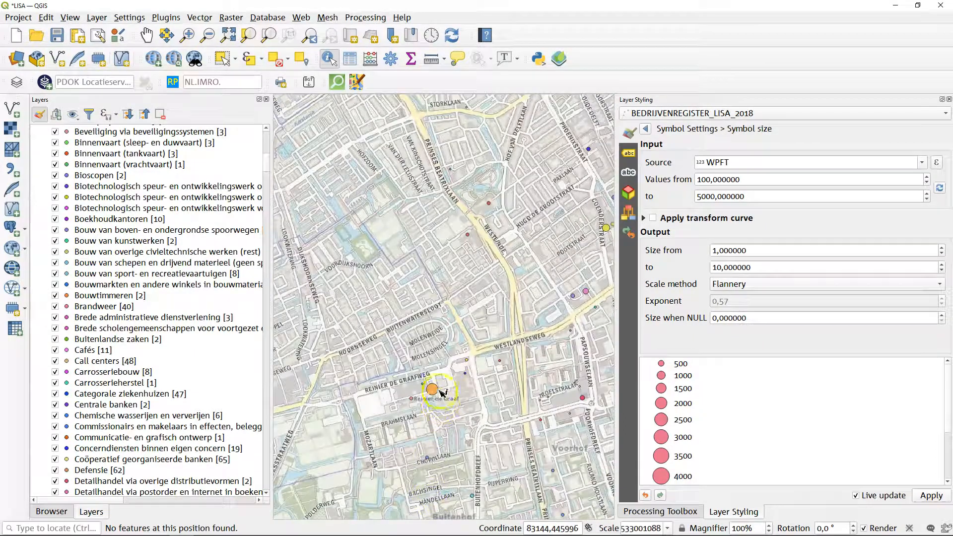
# Step: Identify the large Delft hospital (1,969) and Rijswijk patent office (2,703) markers, then close the results
pyautogui.click(433, 389)
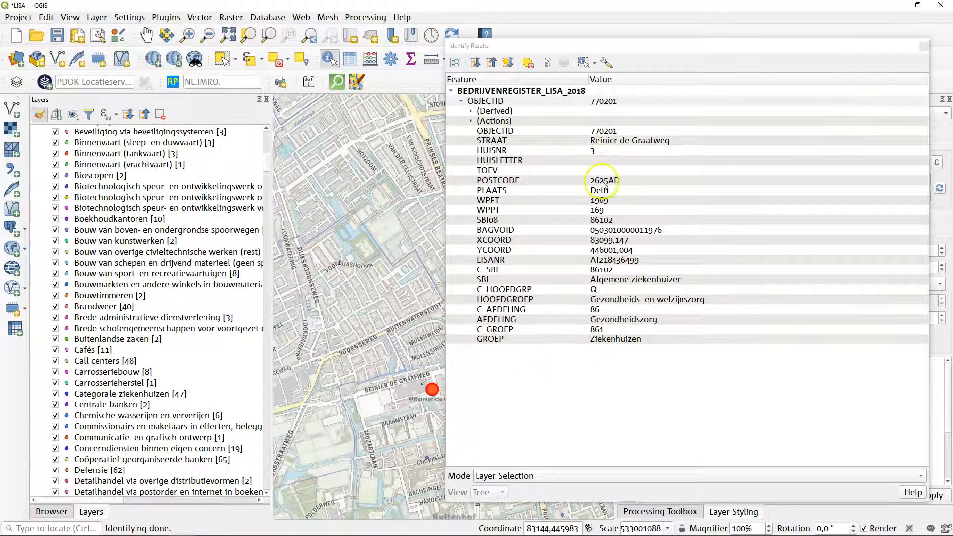
pyautogui.click(599, 200)
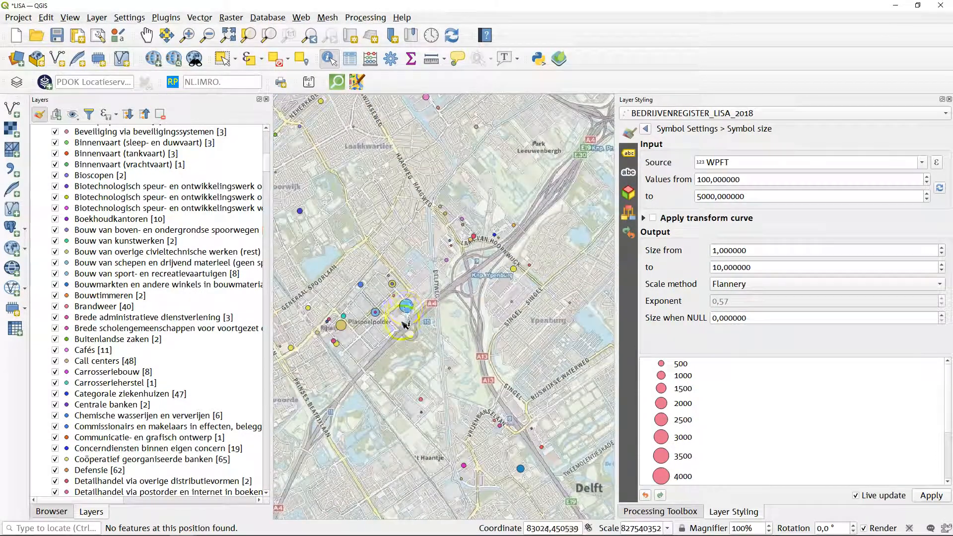
pyautogui.click(407, 306)
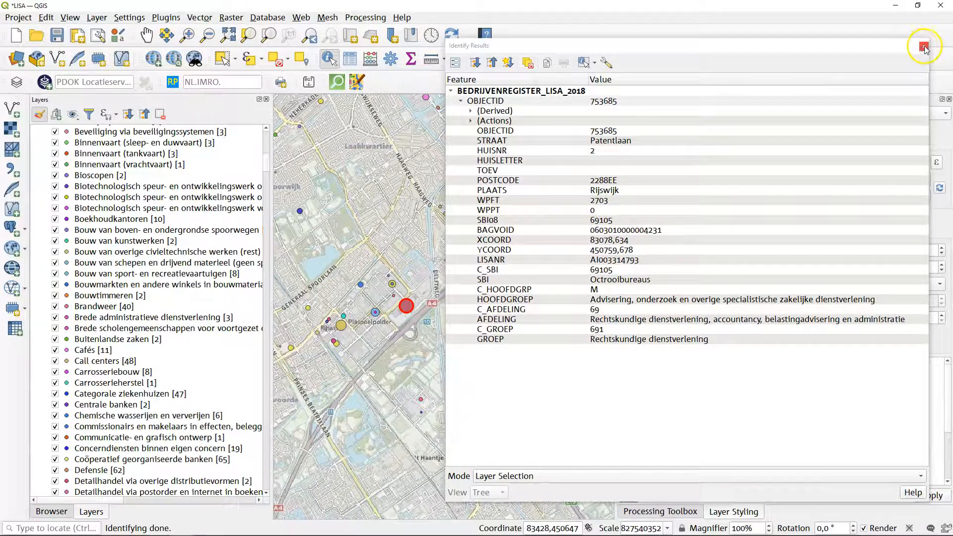
pyautogui.click(924, 48)
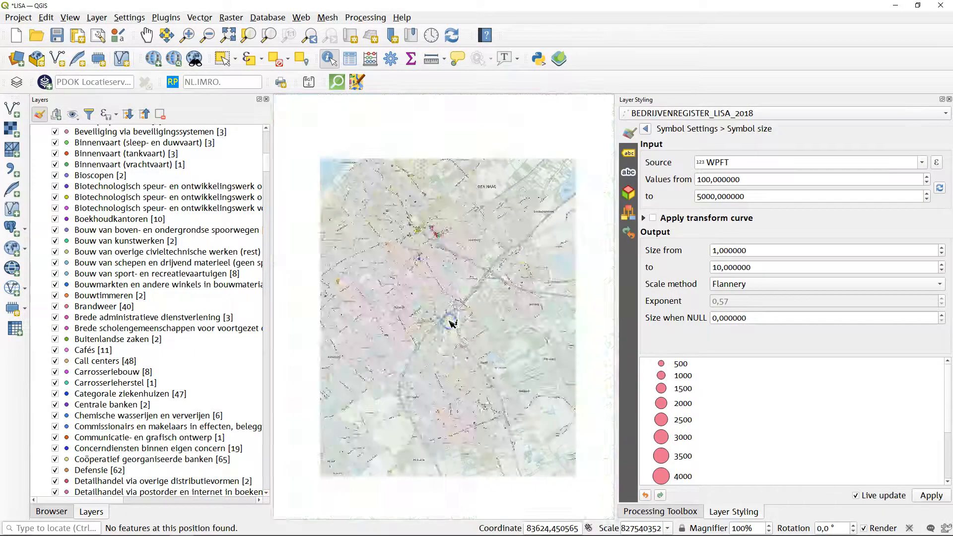